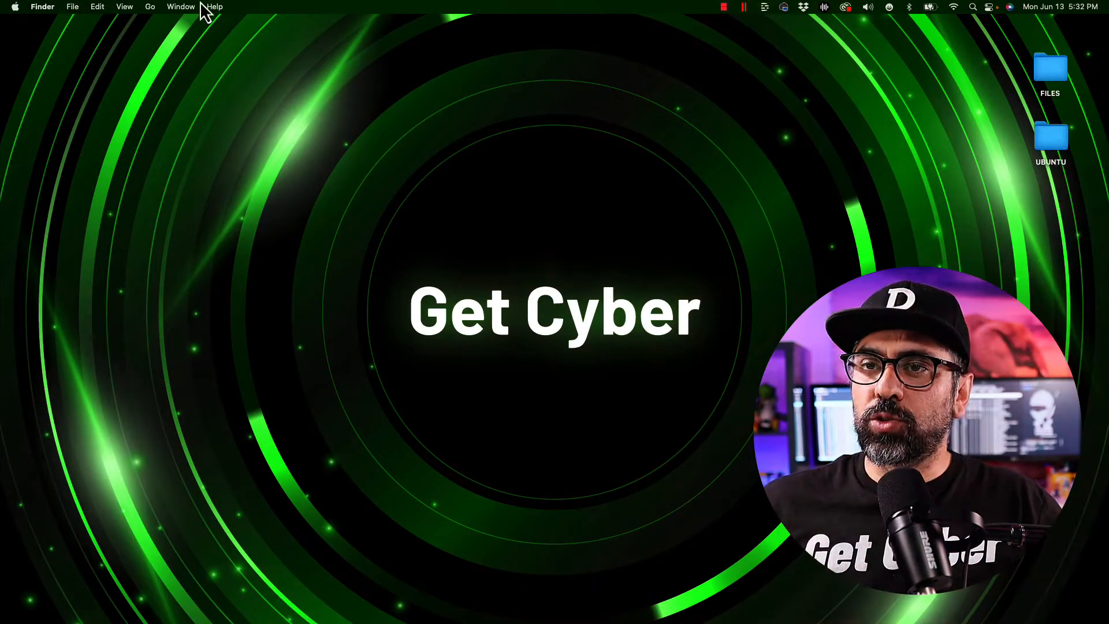
Open About This Mac to see macOS Monterey 12.4, the M1 Pro chip and 16 GB memory
left_click(12, 7)
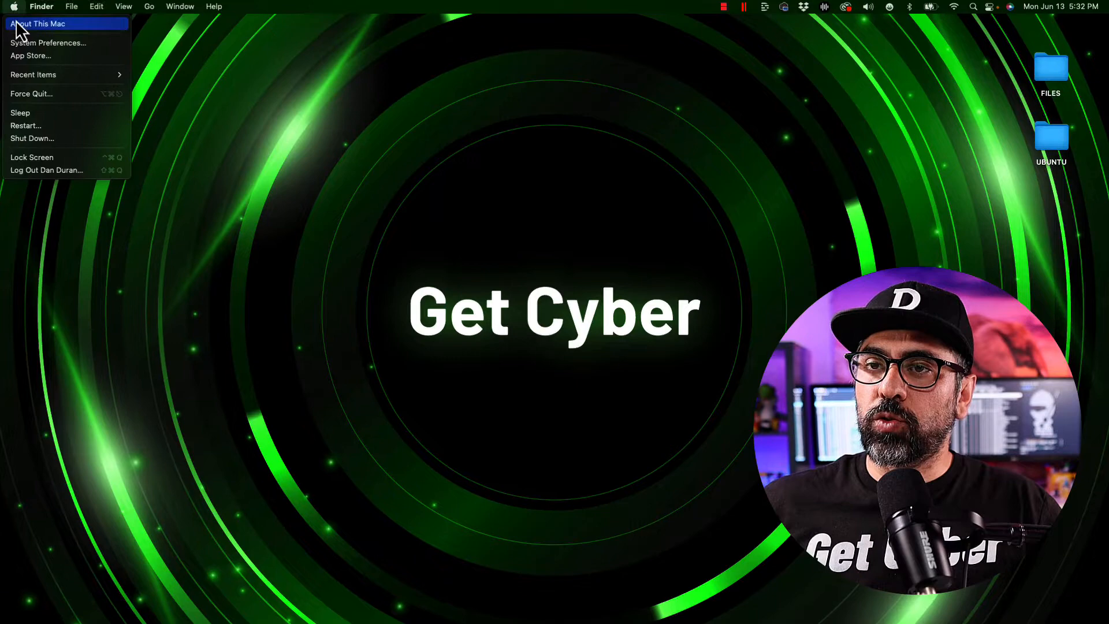
left_click(37, 24)
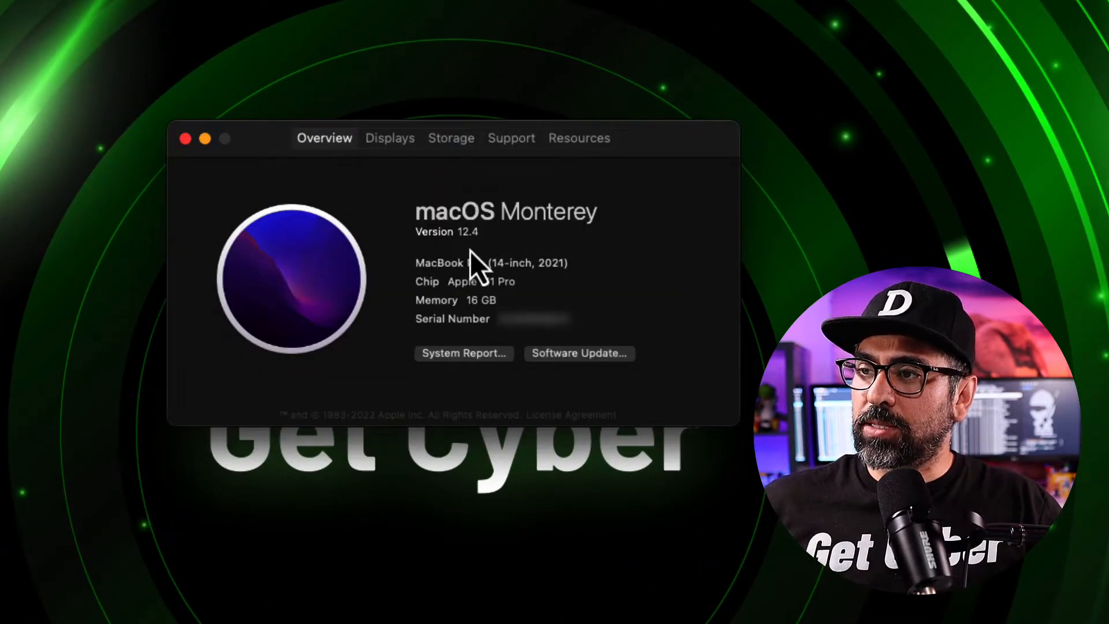
mouse_move(580, 251)
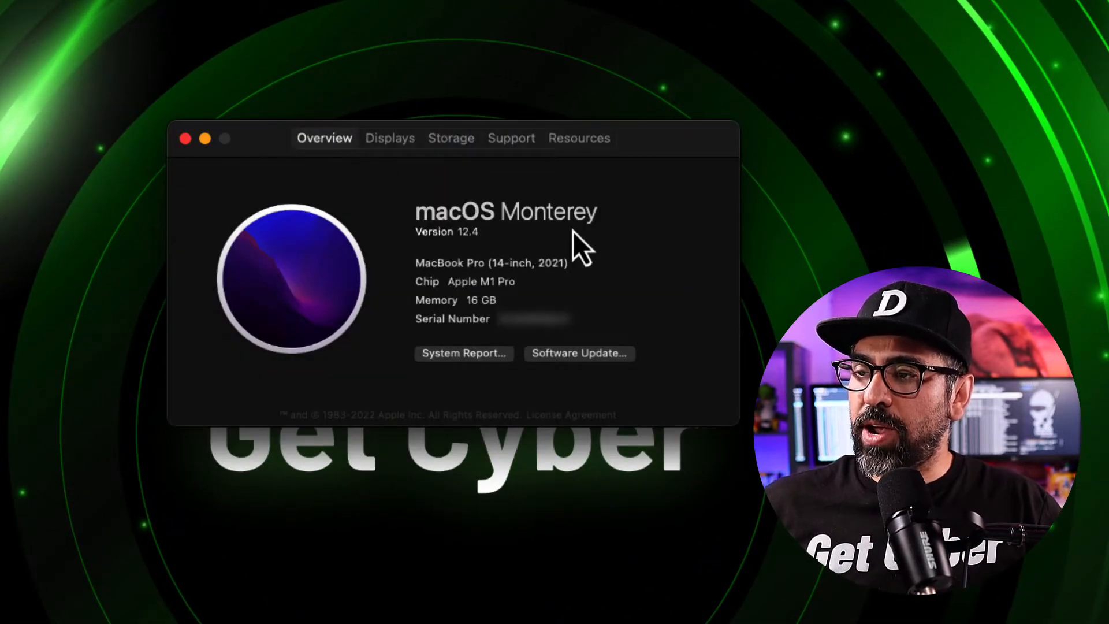
mouse_move(466, 311)
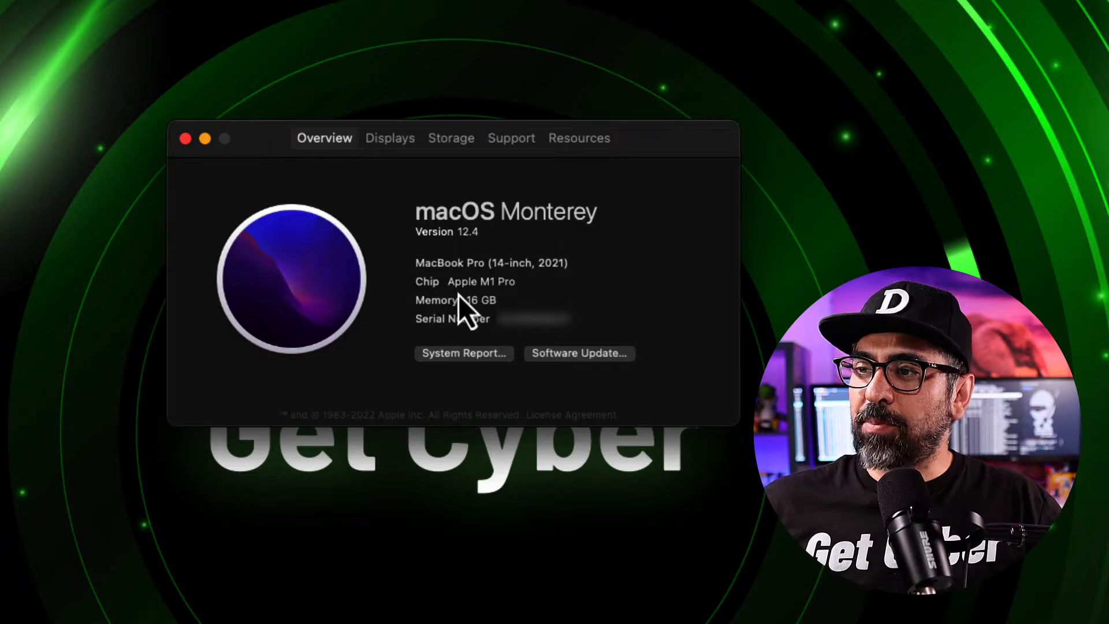
mouse_move(532, 251)
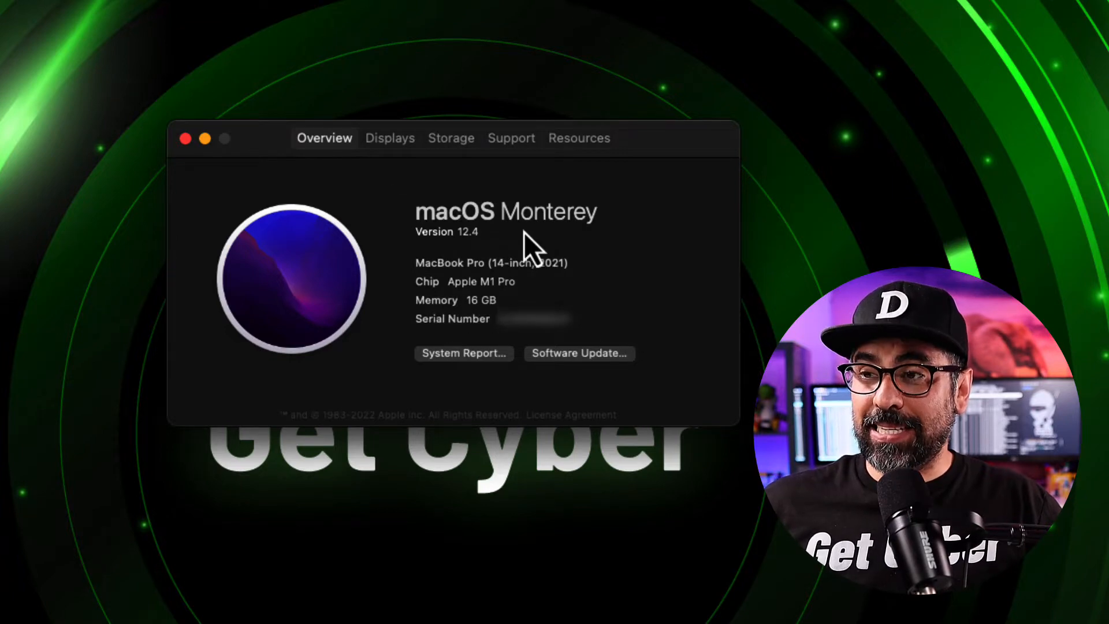
Open the Parallels Desktop menu in the macOS menu bar
left_click(185, 138)
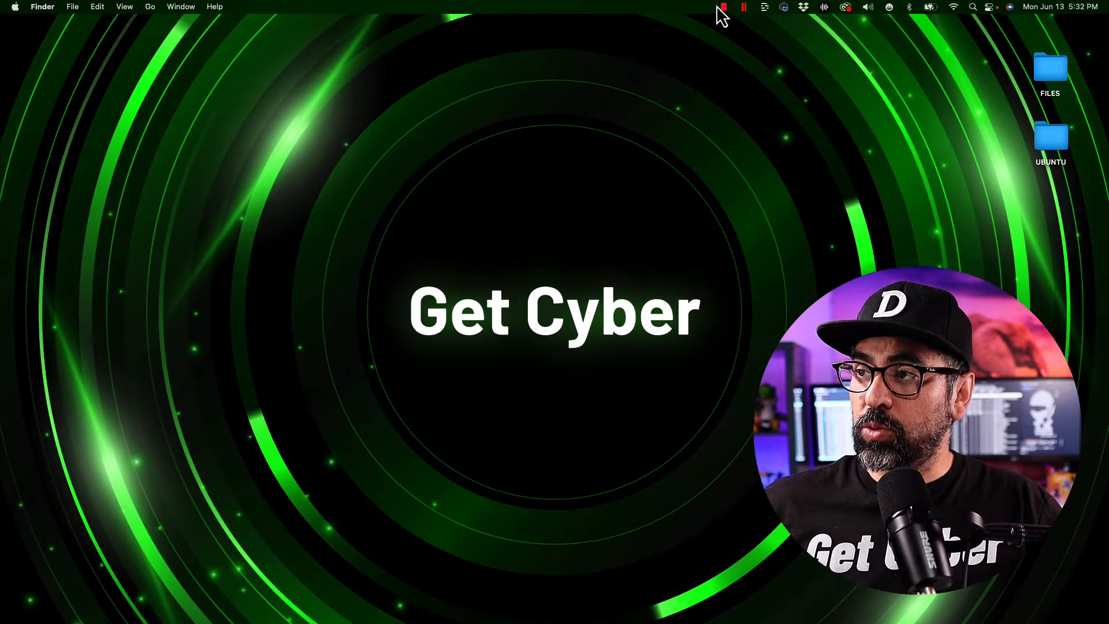
left_click(766, 7)
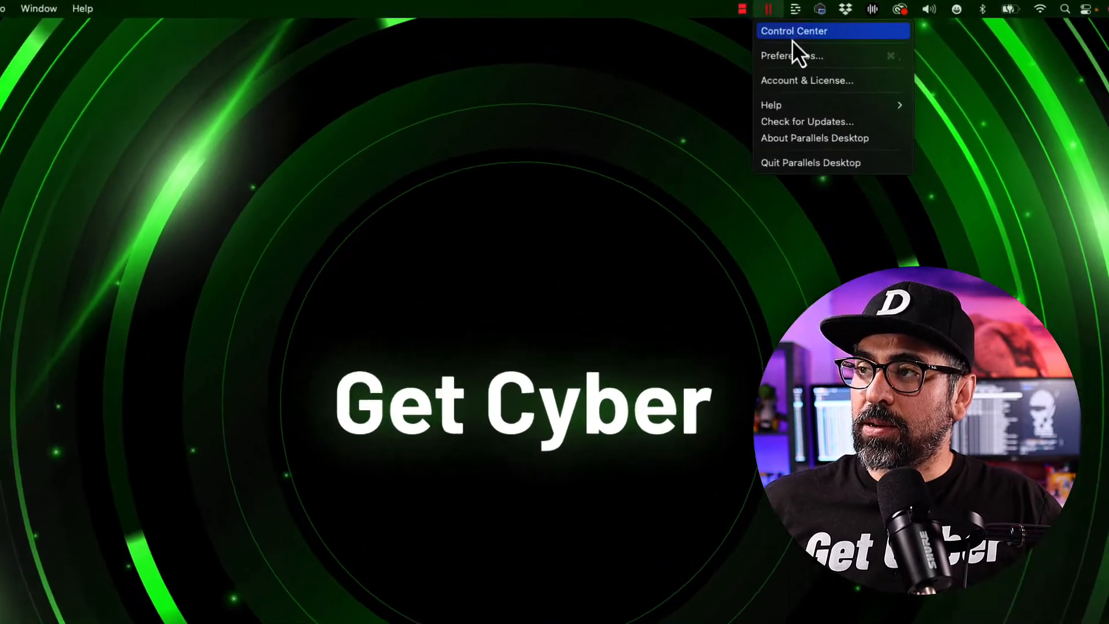
left_click(794, 30)
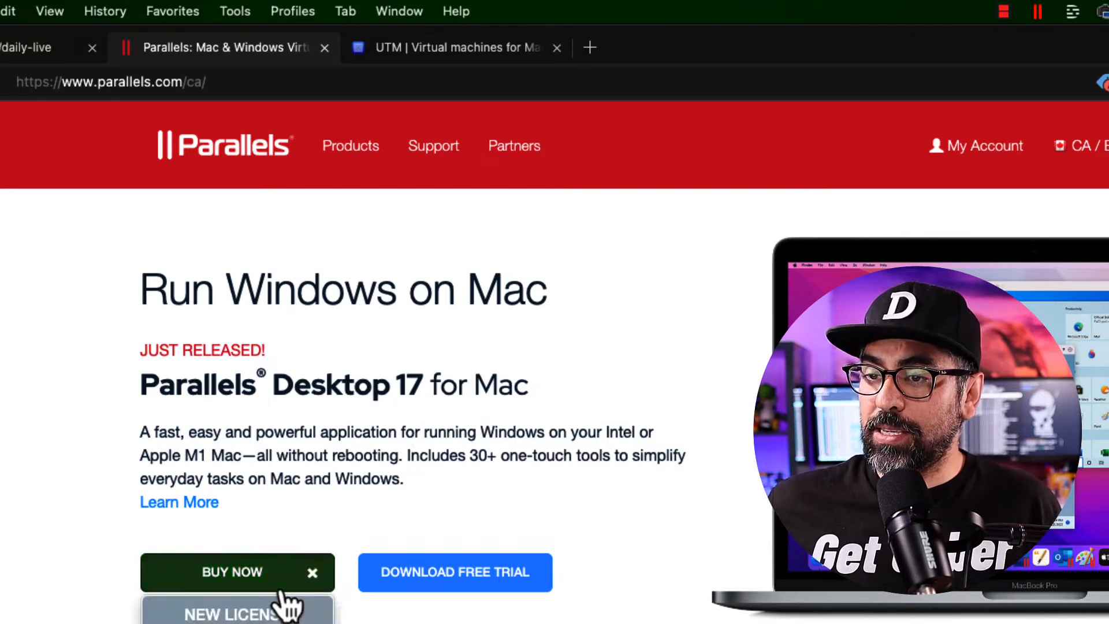
Go to Buy Now > New License and scroll to the editions, from CA$99.99
left_click(232, 571)
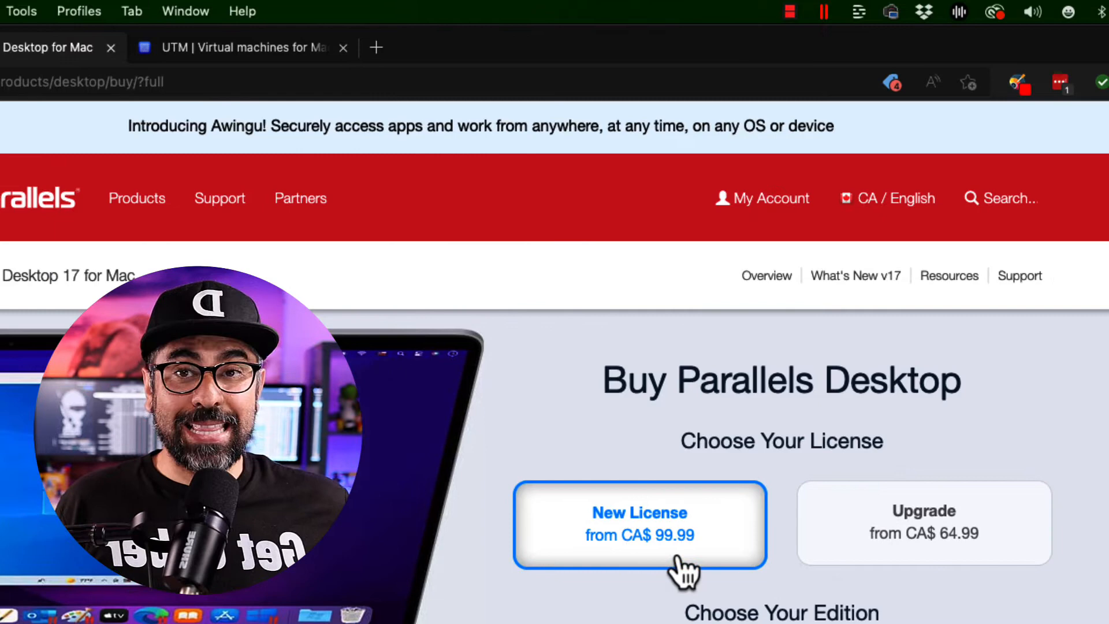
mouse_move(662, 548)
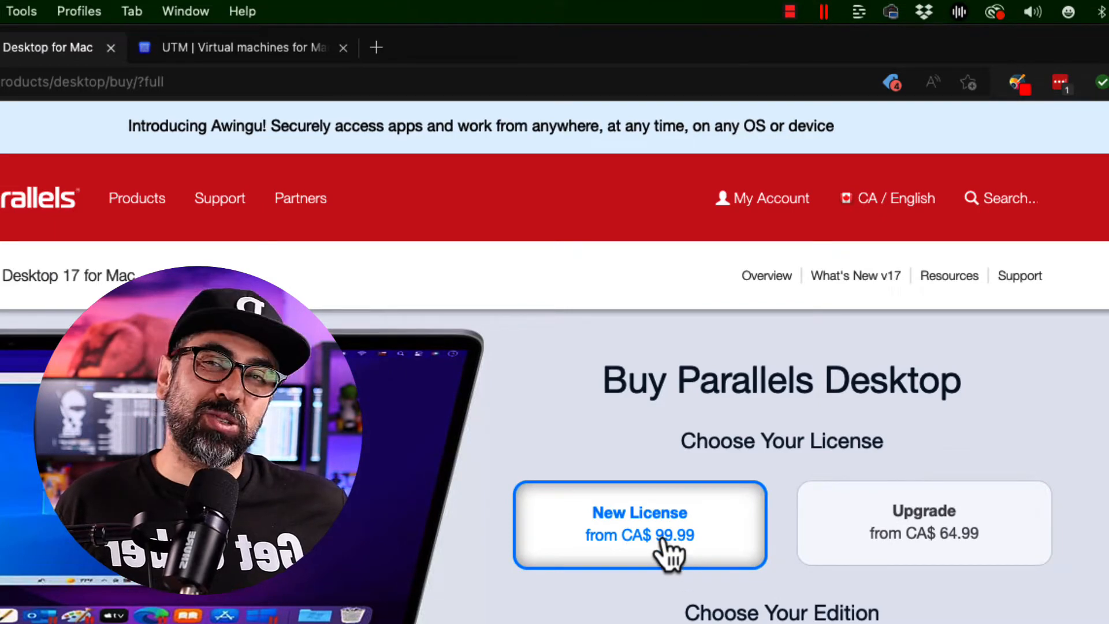
scroll("down", 3)
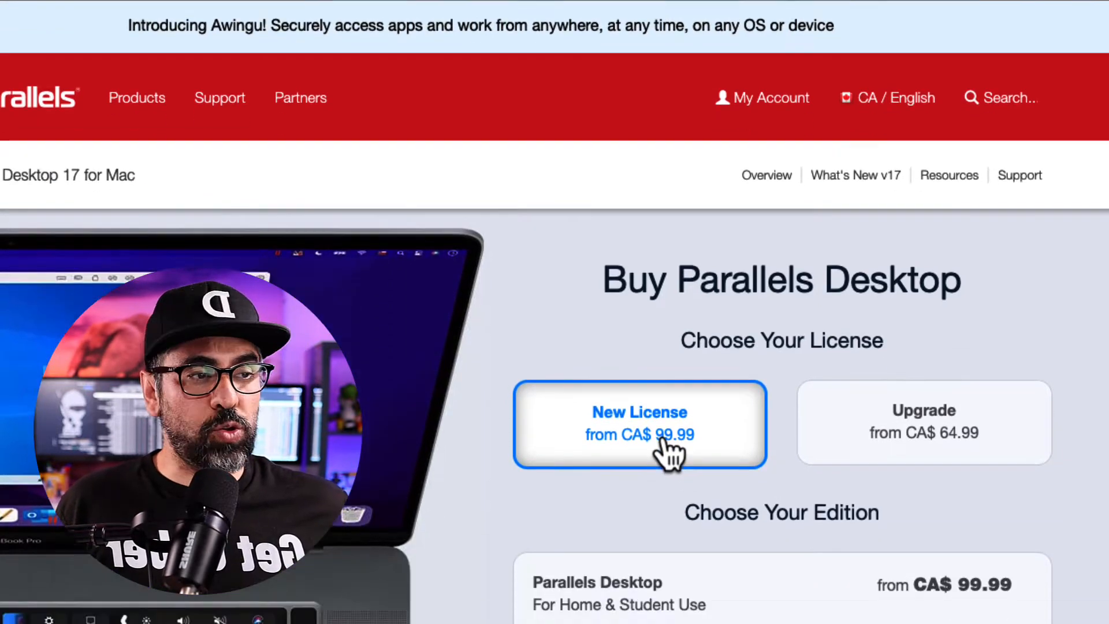
scroll("down", 3)
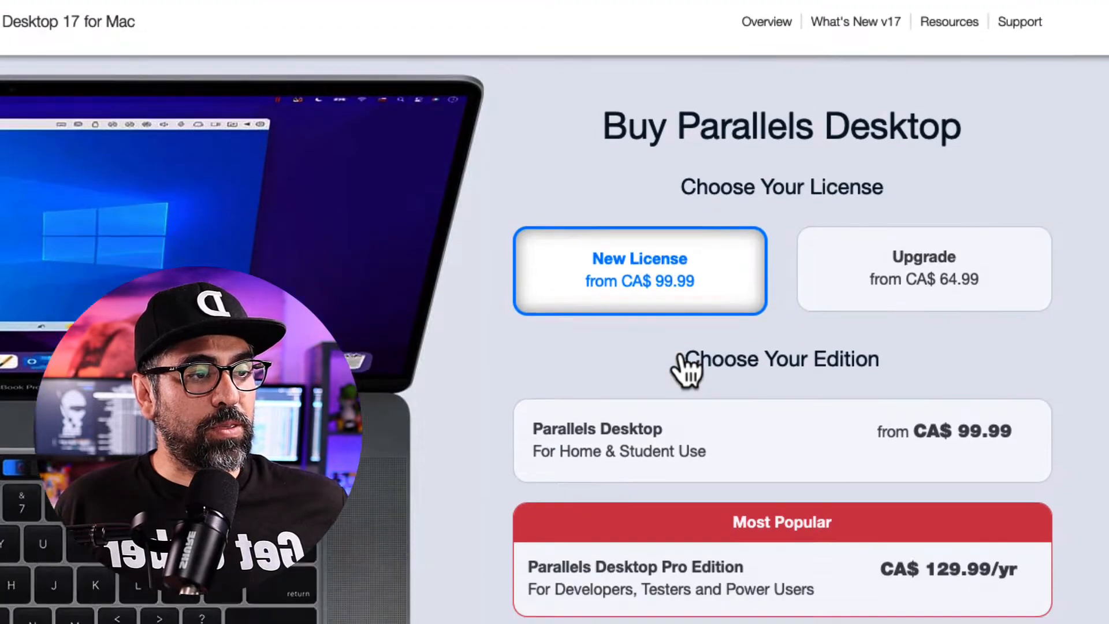
scroll("down", 3)
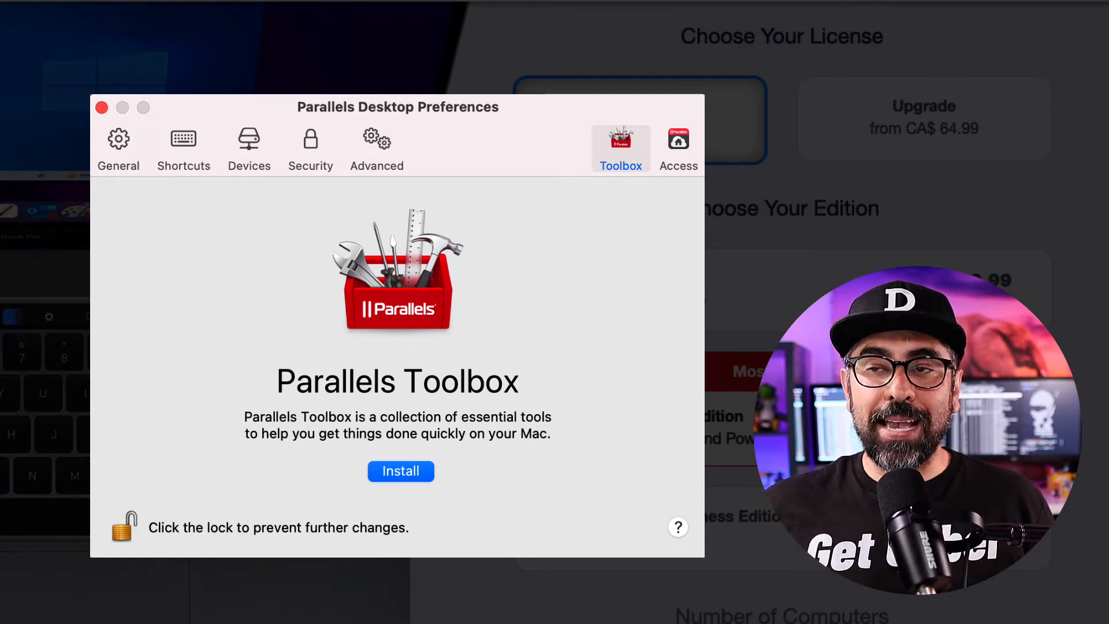
left_click(101, 107)
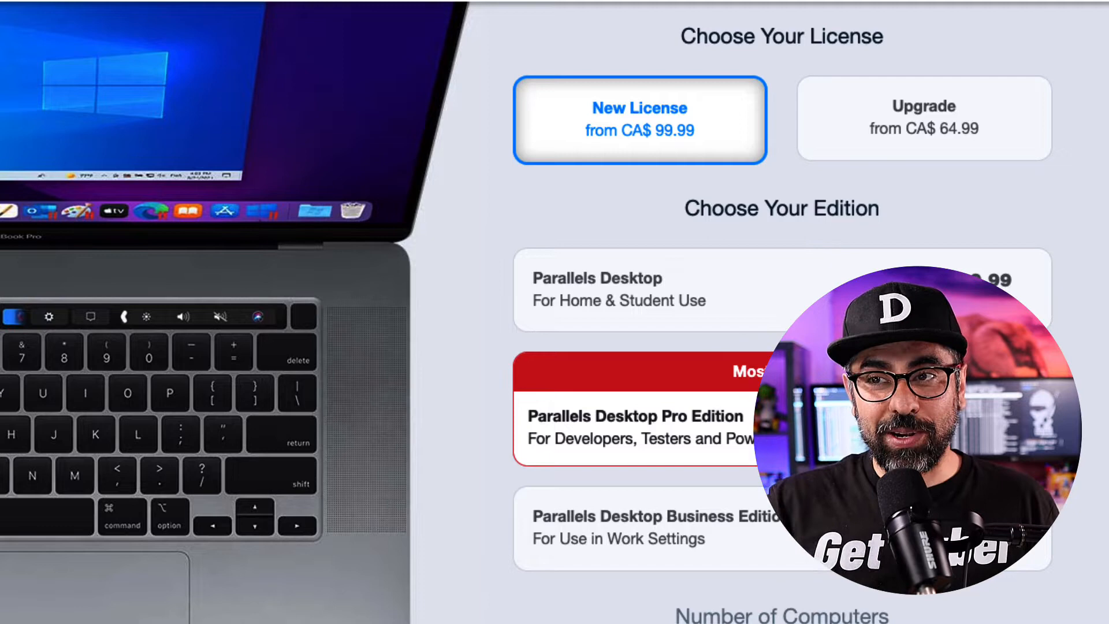
scroll("up", 3)
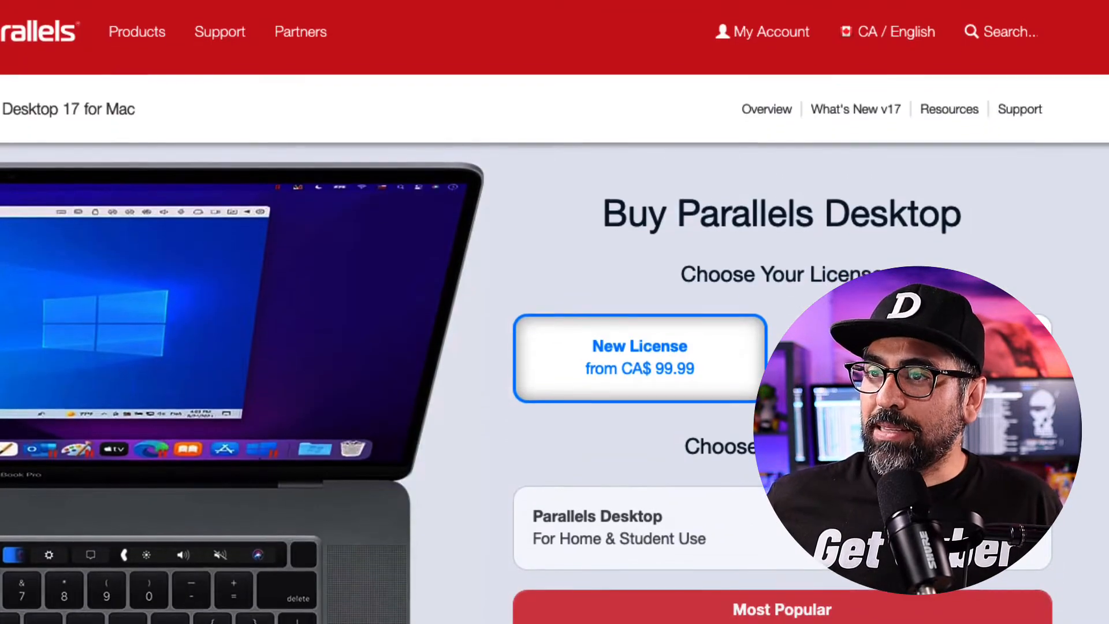
From the Ubuntu daily-live listing's current/ folder, download the 64-bit ARM (AArch64) desktop ISO
left_click(300, 31)
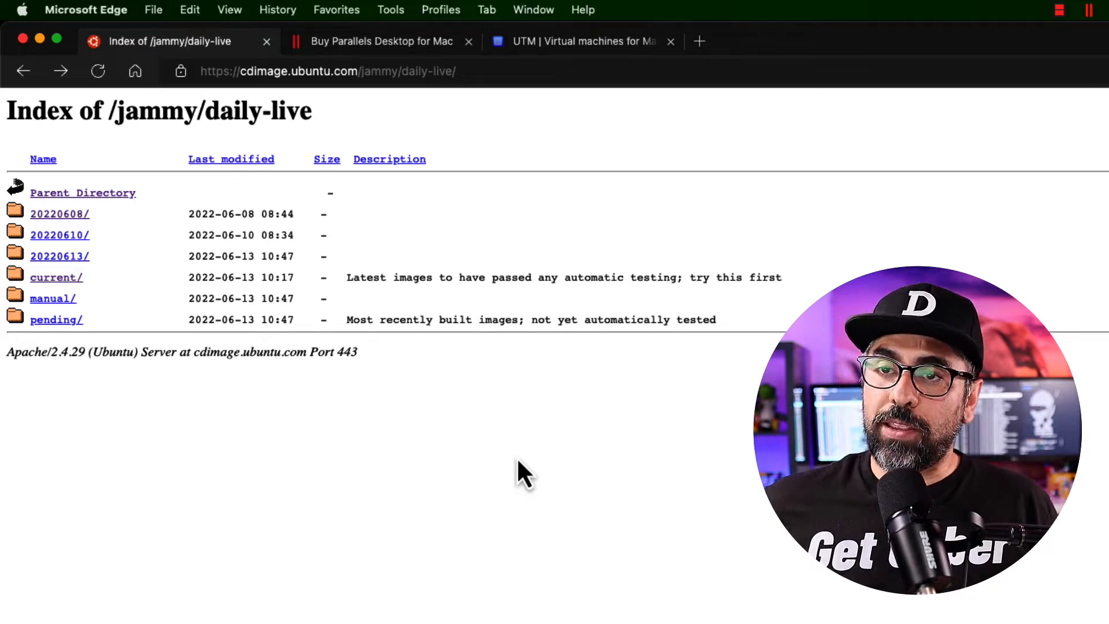
mouse_move(53, 298)
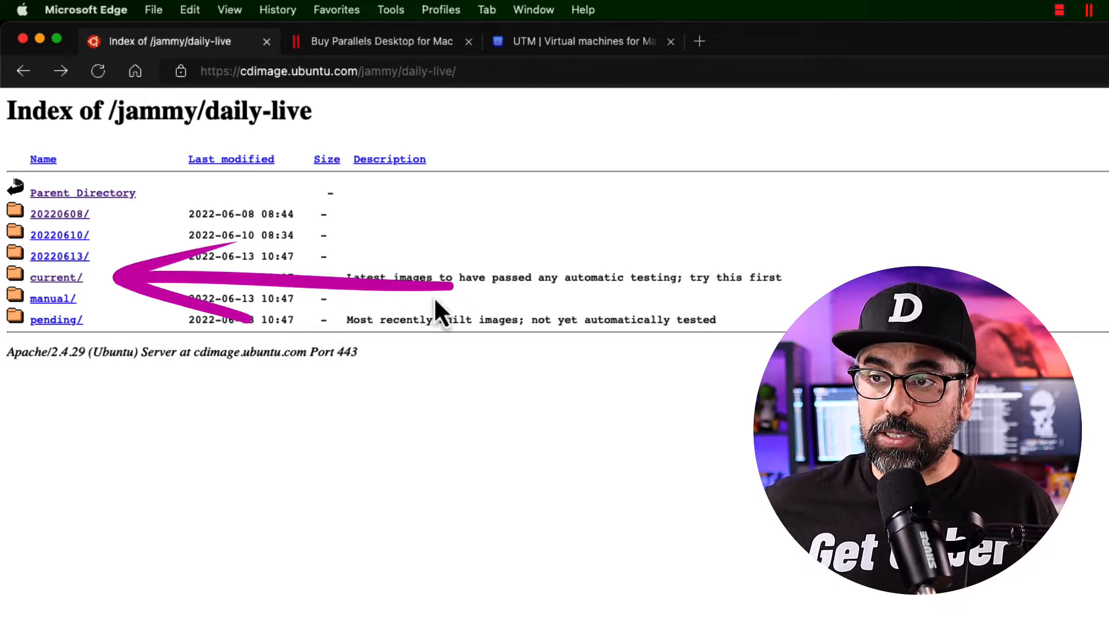
mouse_move(566, 304)
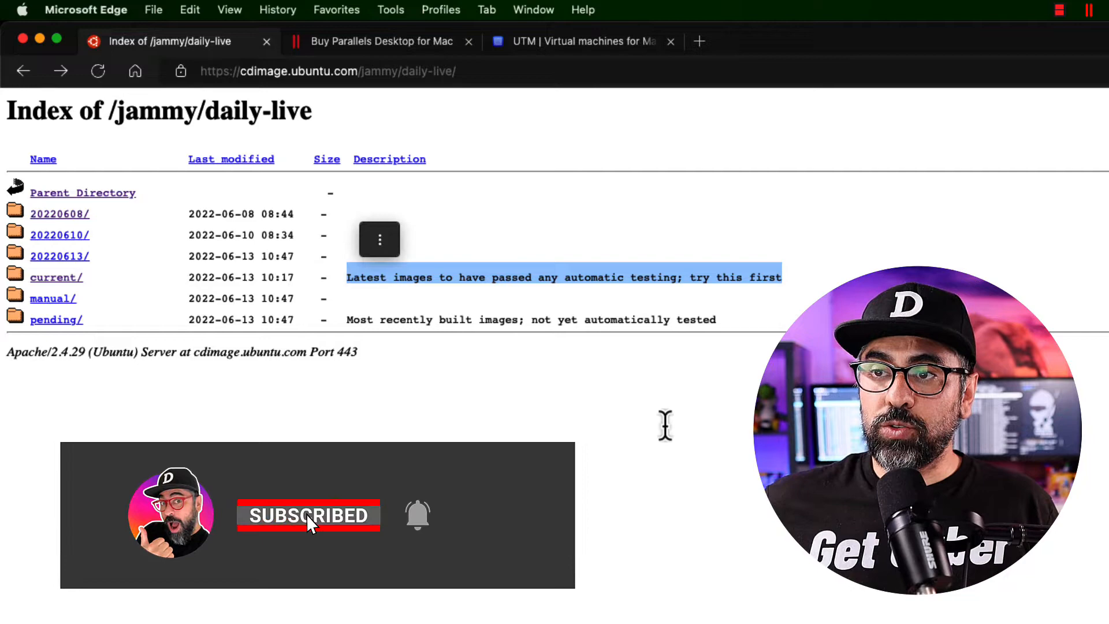
left_click(56, 276)
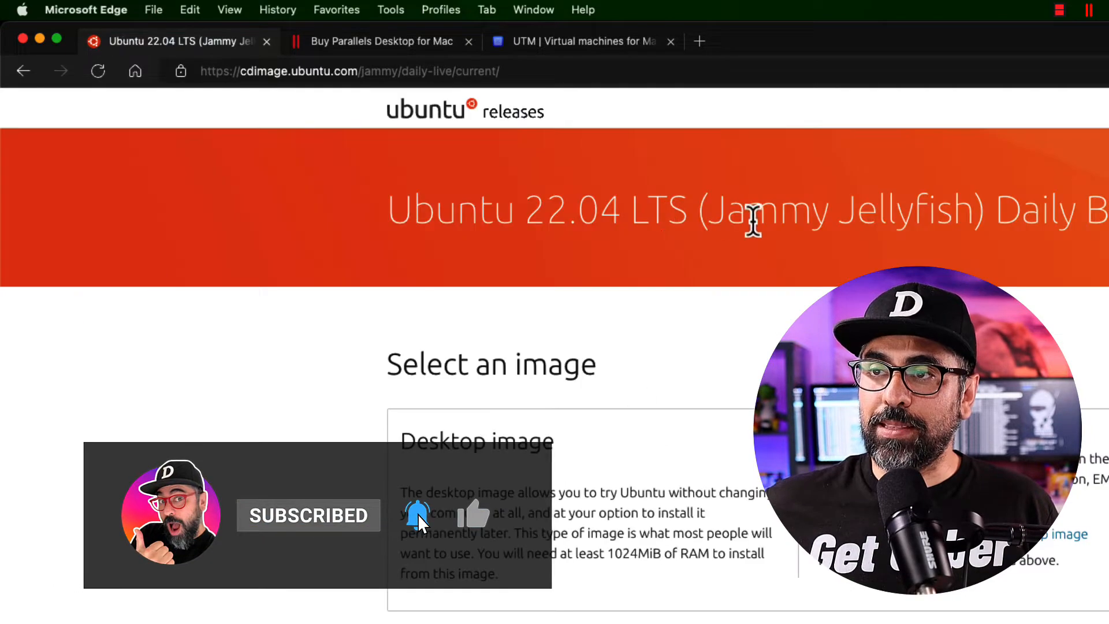
scroll("down", 3)
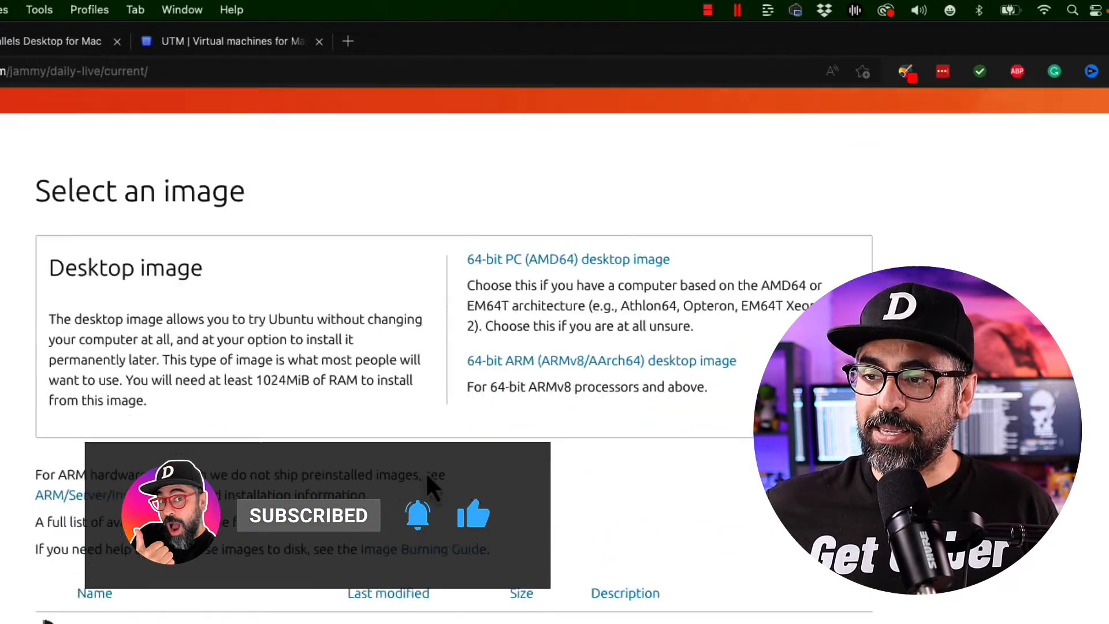
scroll("up", 3)
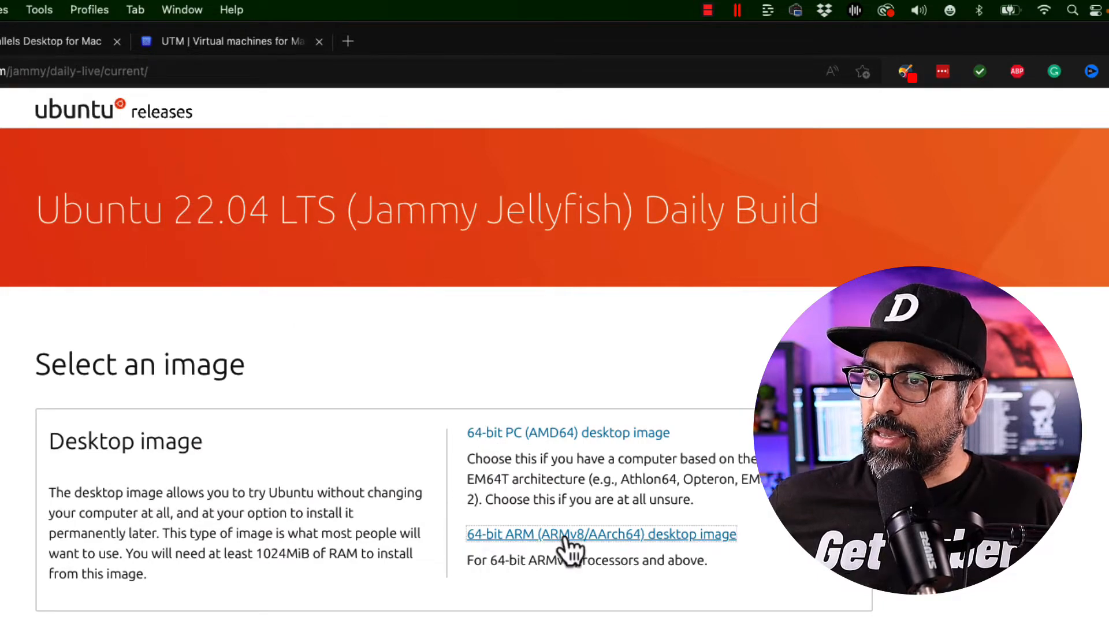
left_click(600, 534)
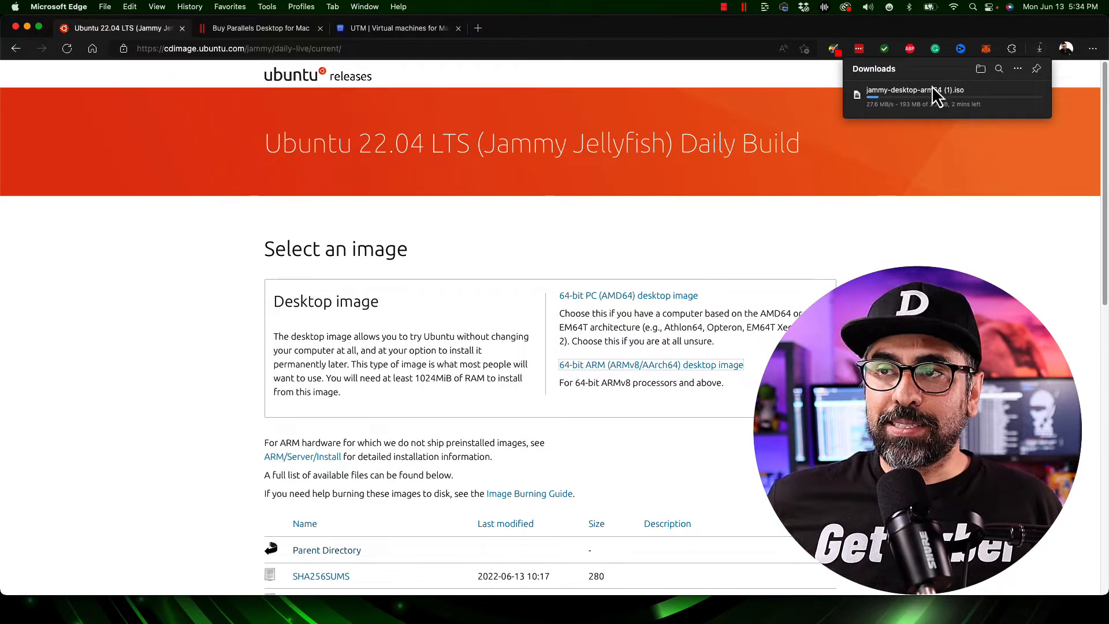
Look over the UTM homepage at mac.getutm.app, then return to the Parallels purchase page
left_click(385, 28)
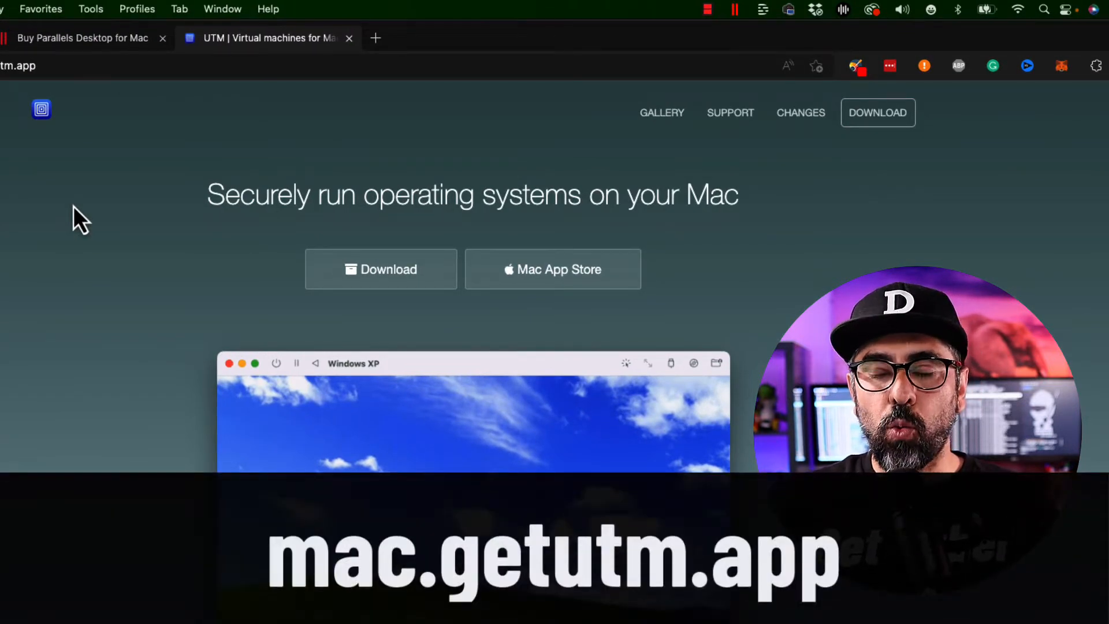
scroll("down", 3)
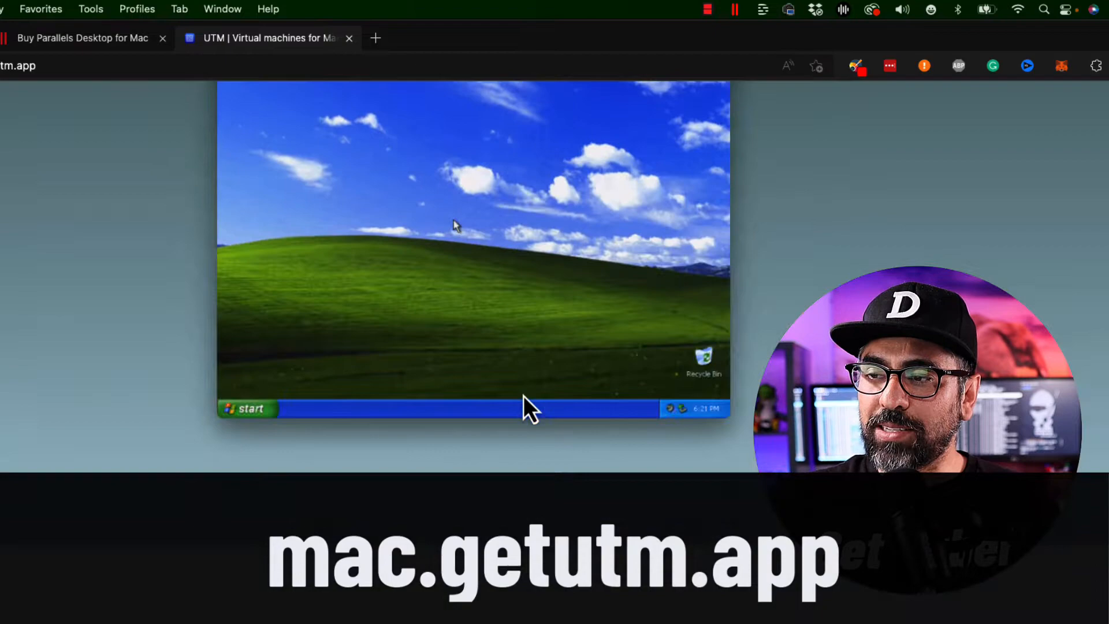
scroll("up", 3)
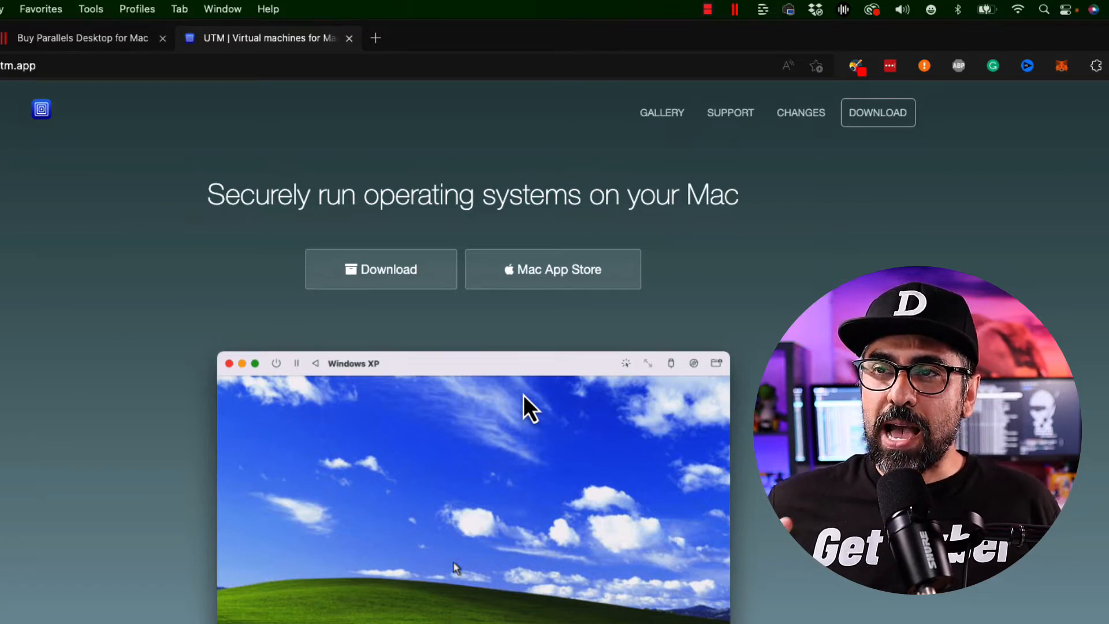
left_click(82, 37)
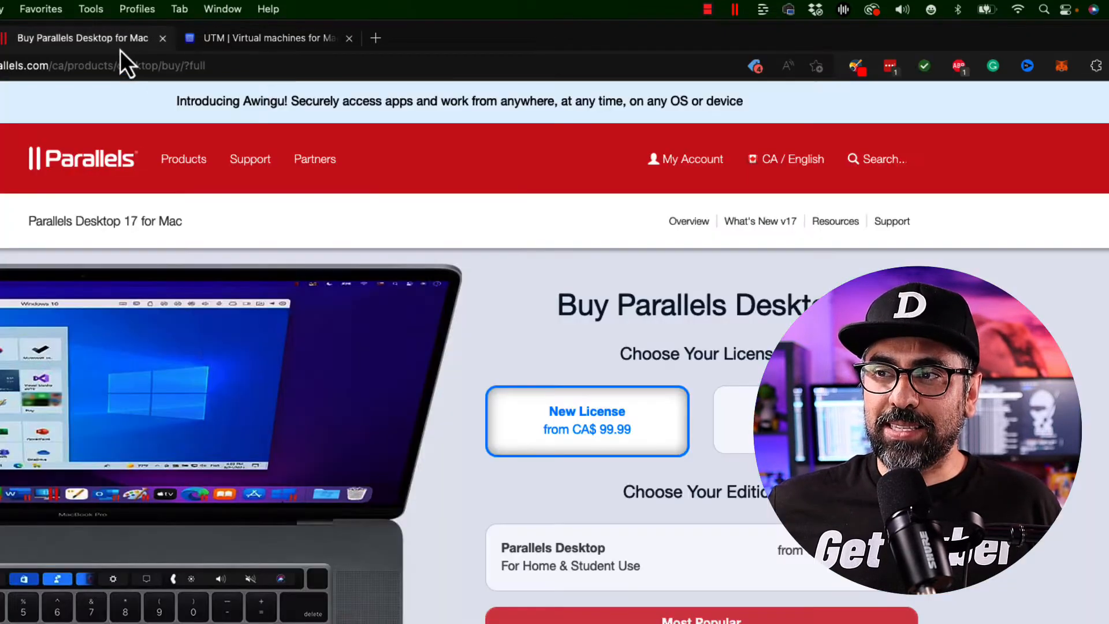
mouse_move(491, 318)
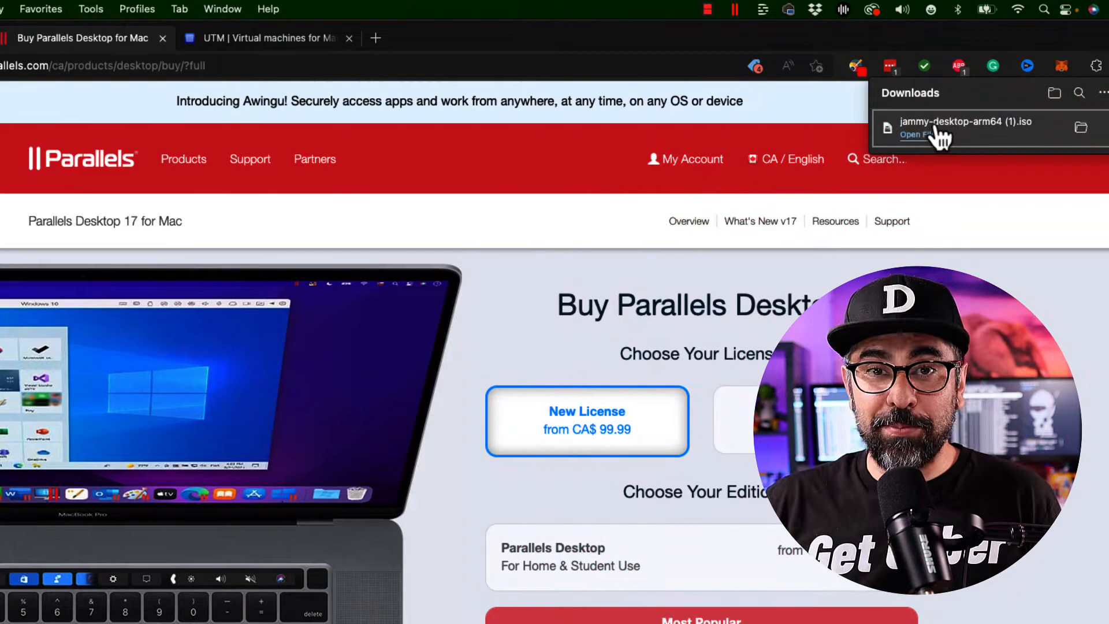
mouse_move(792, 14)
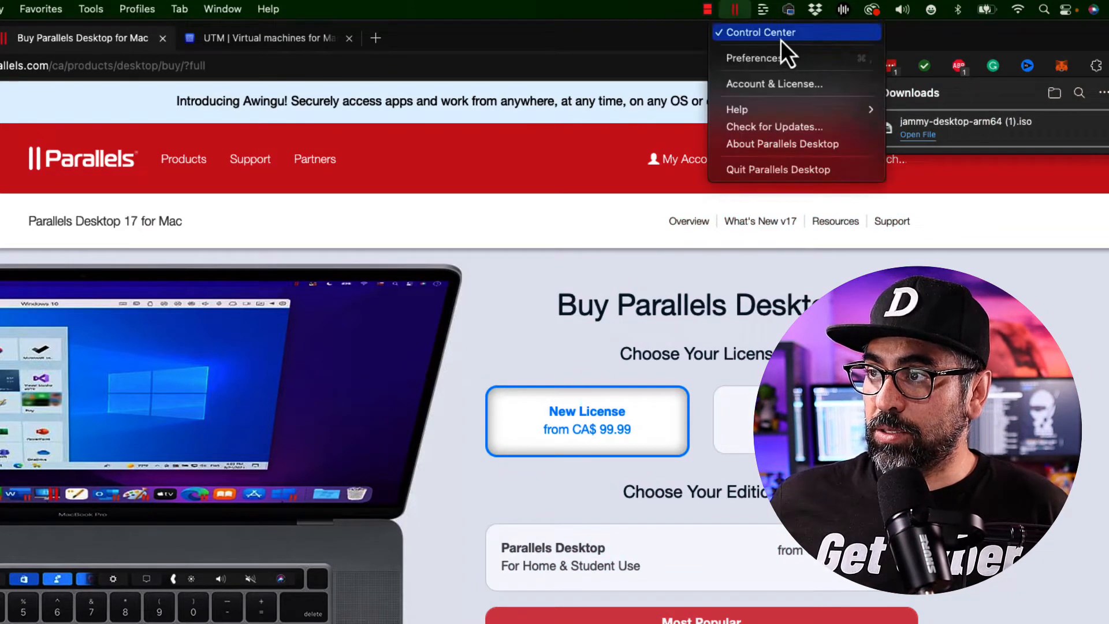
Open Control Center, listing the Kali Linux, Ubuntu User, Ubuntu DEV and Windows 11 VMs
left_click(759, 32)
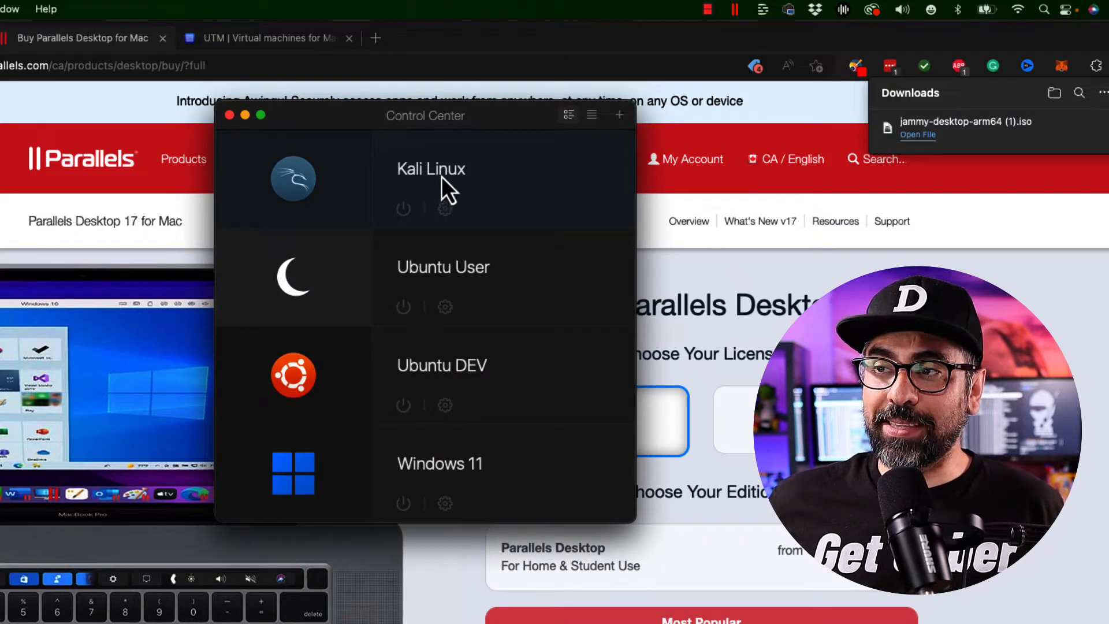
mouse_move(467, 414)
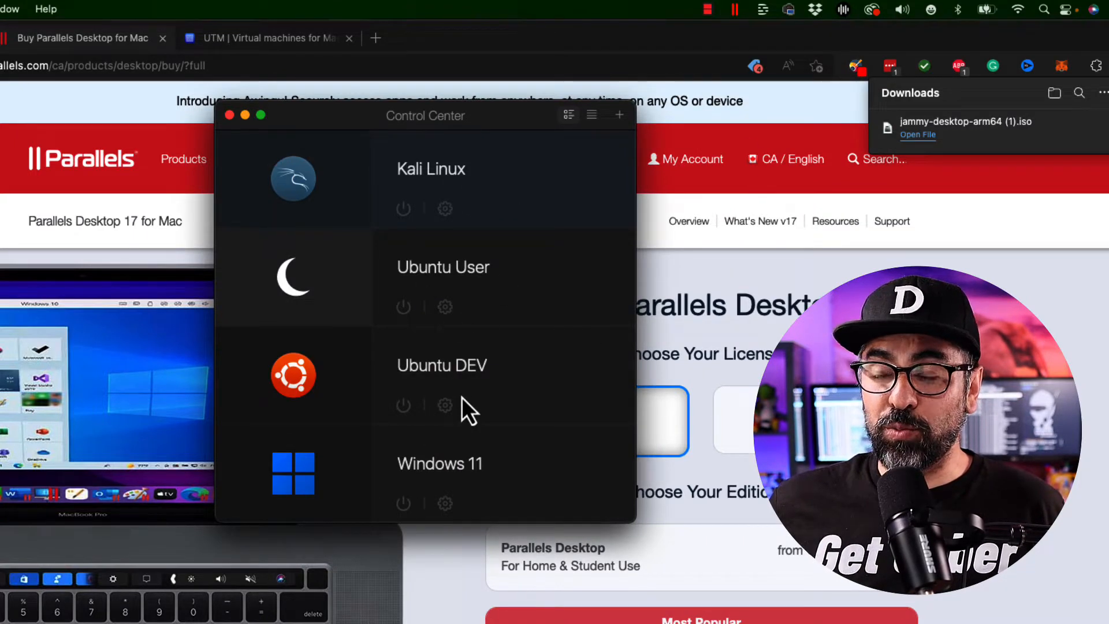
mouse_move(425, 495)
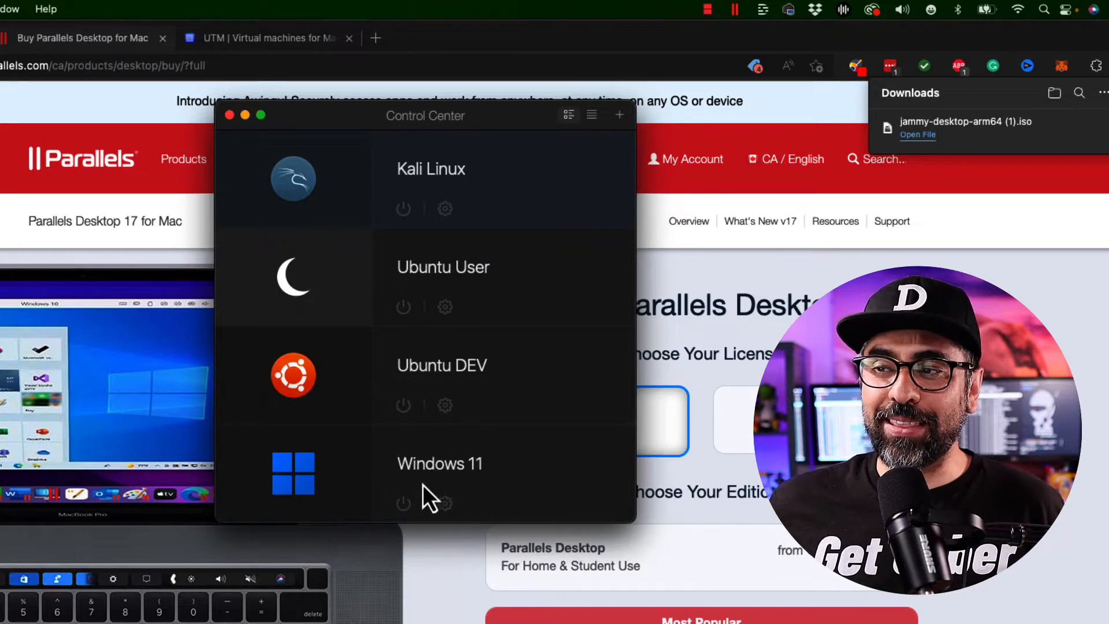
mouse_move(382, 208)
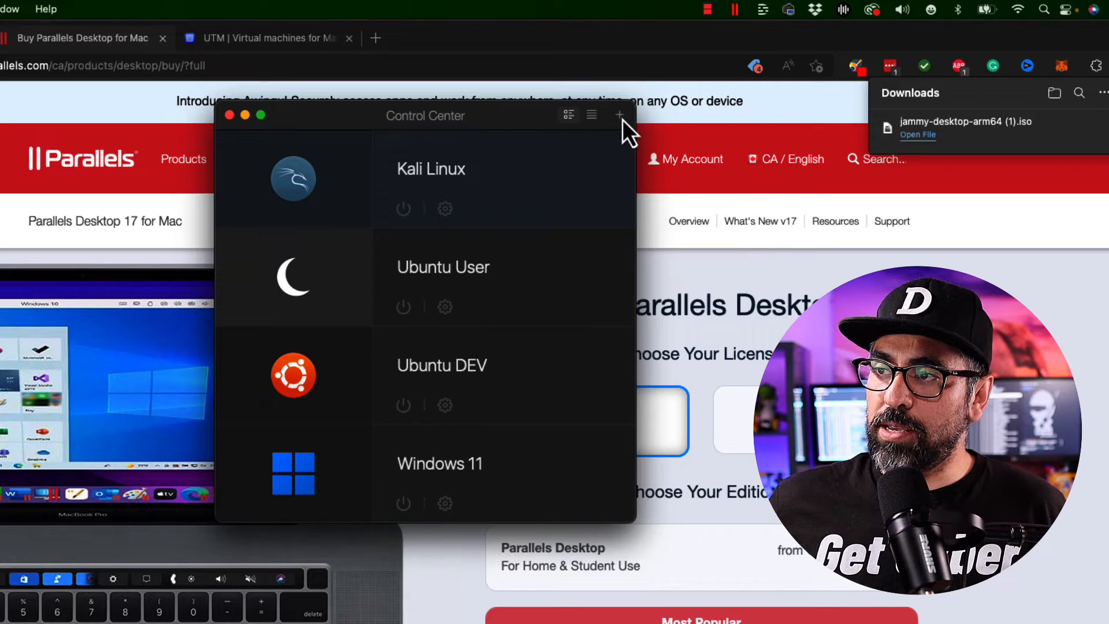
Start a new VM and manually select the downloaded jammy Ubuntu ARM ISO as its source
left_click(618, 114)
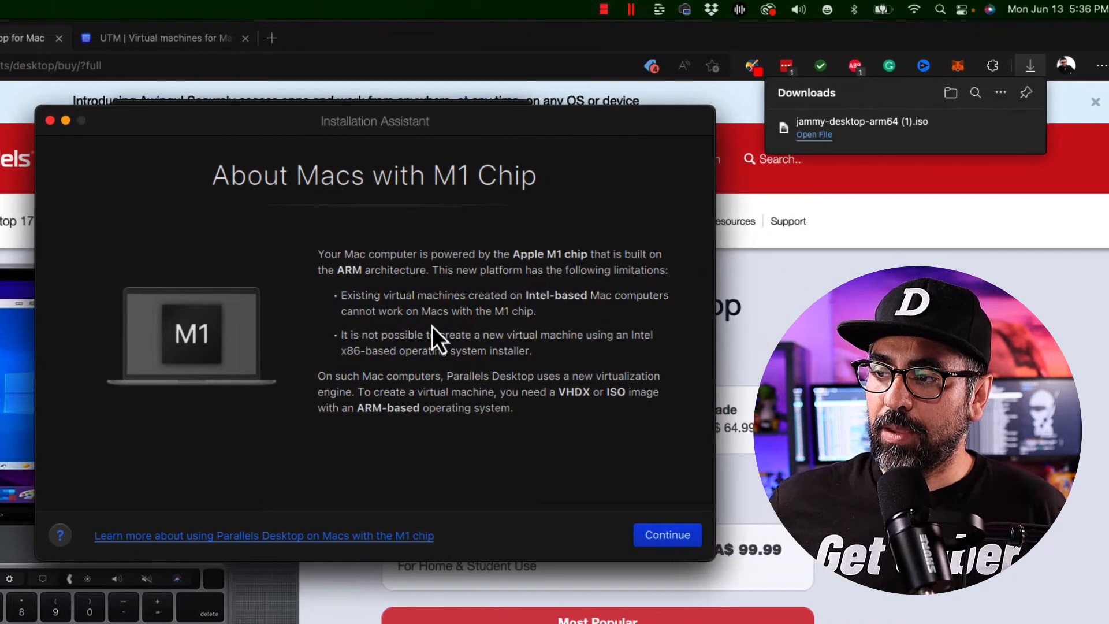
left_click(666, 535)
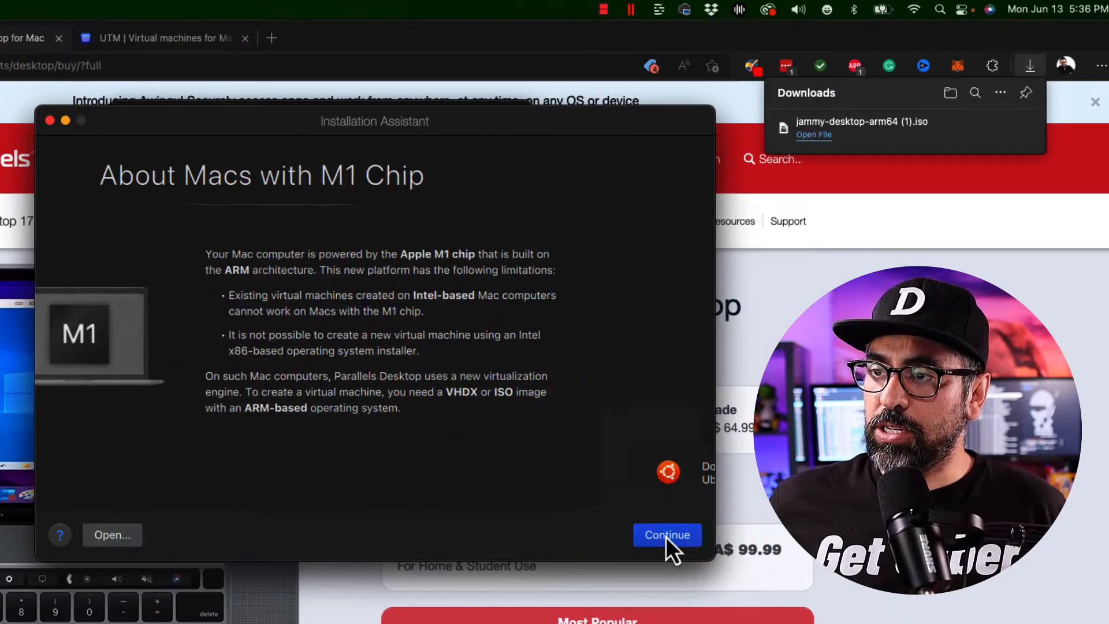
left_click(665, 534)
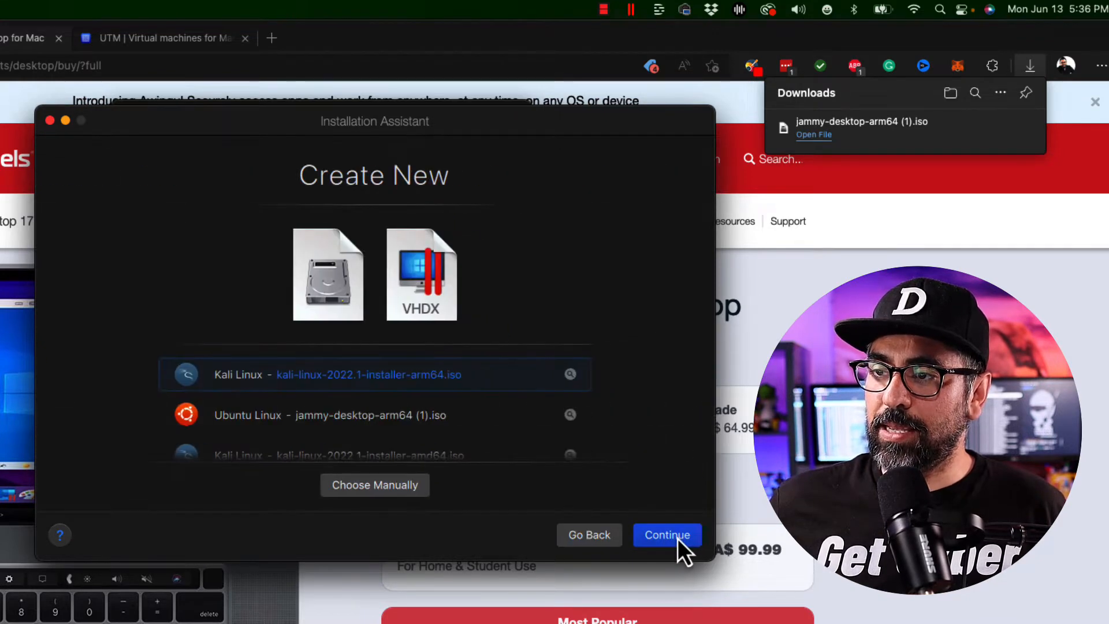
mouse_move(374, 485)
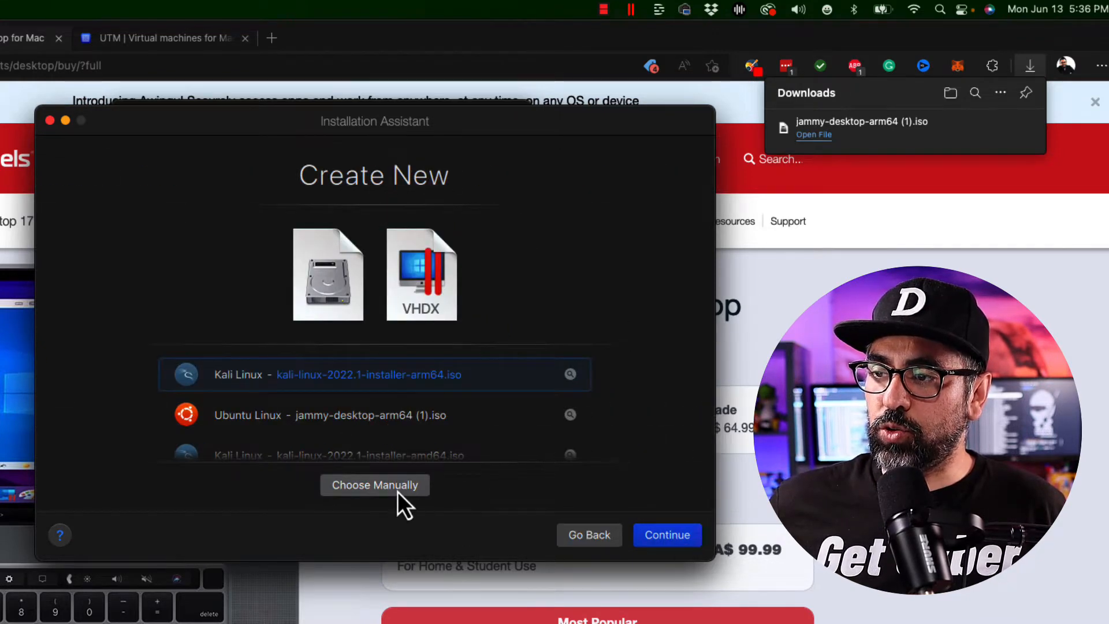
left_click(374, 484)
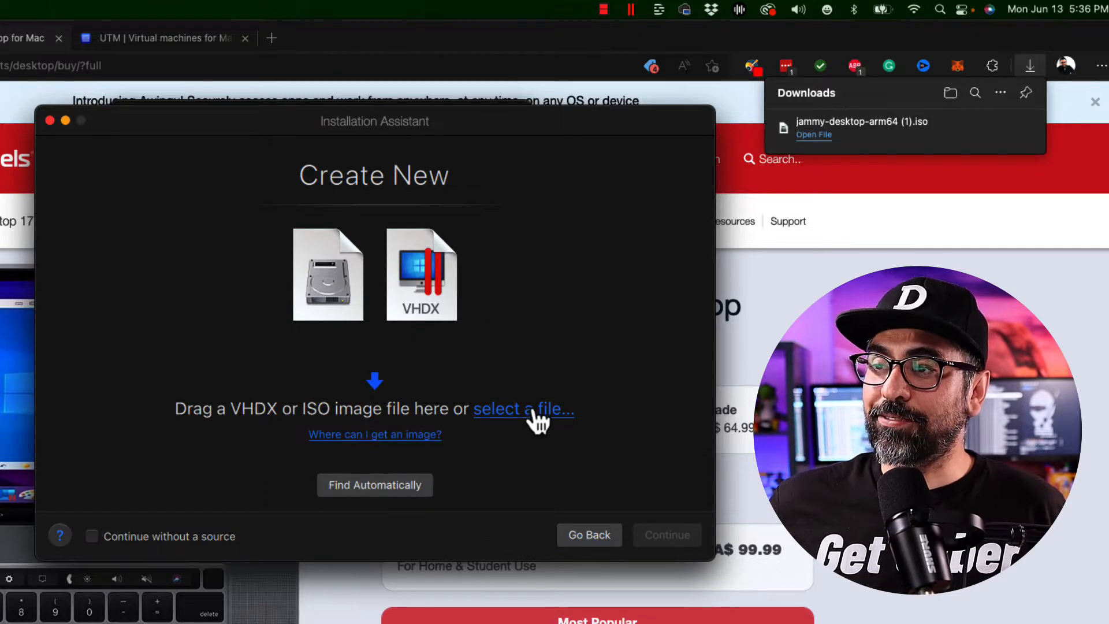
left_click(523, 409)
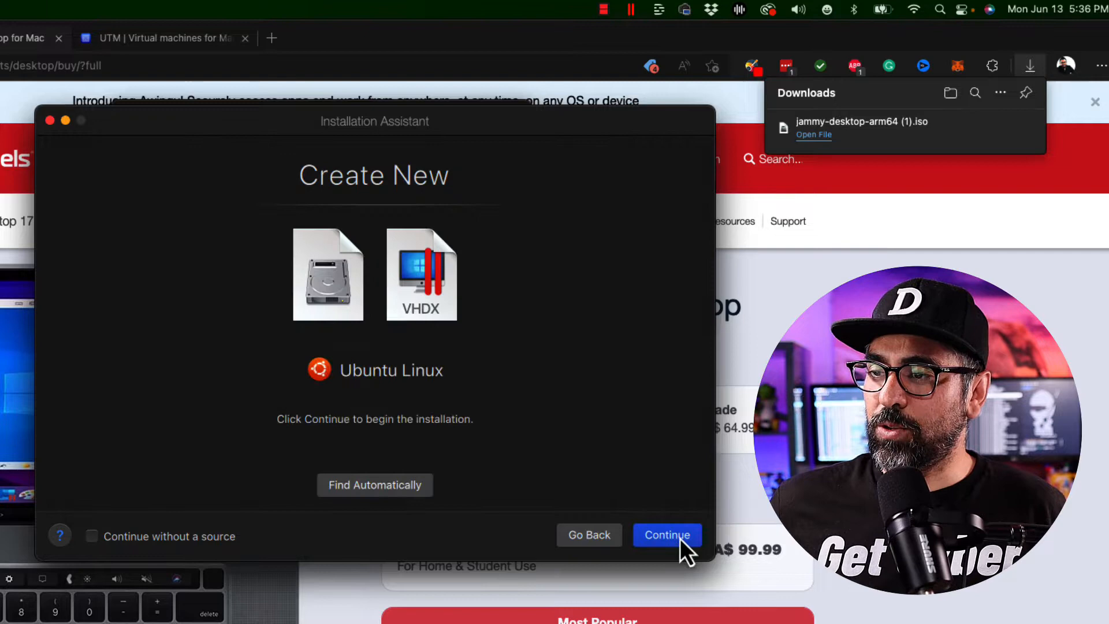
left_click(665, 535)
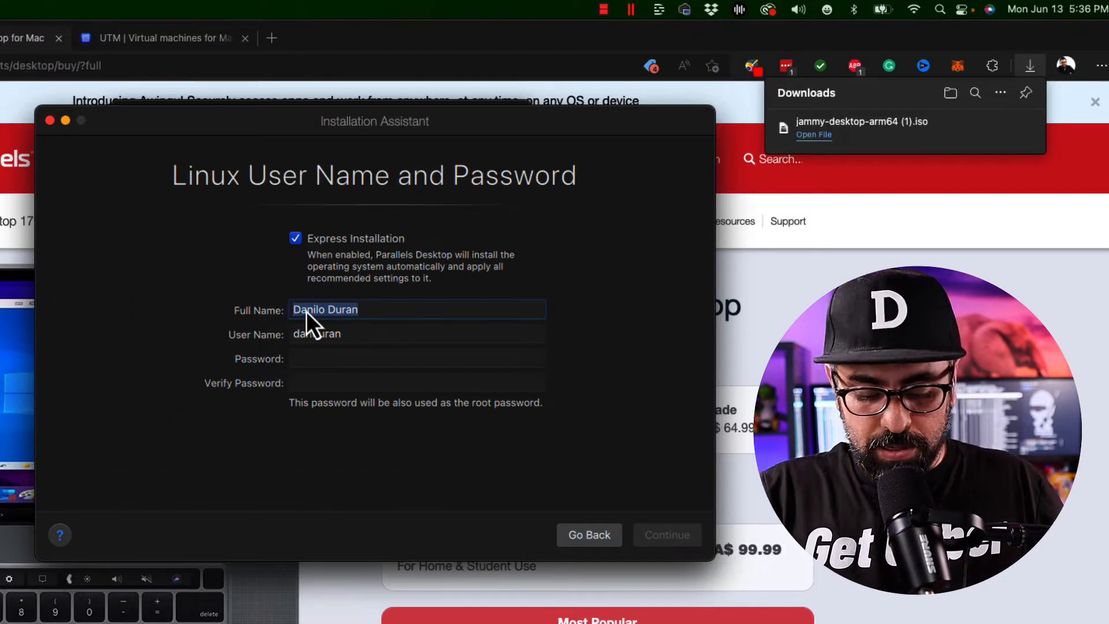
Enter user name GetCyber, the password, and VM name GetCyber Ubuntu
type("GetCyber")
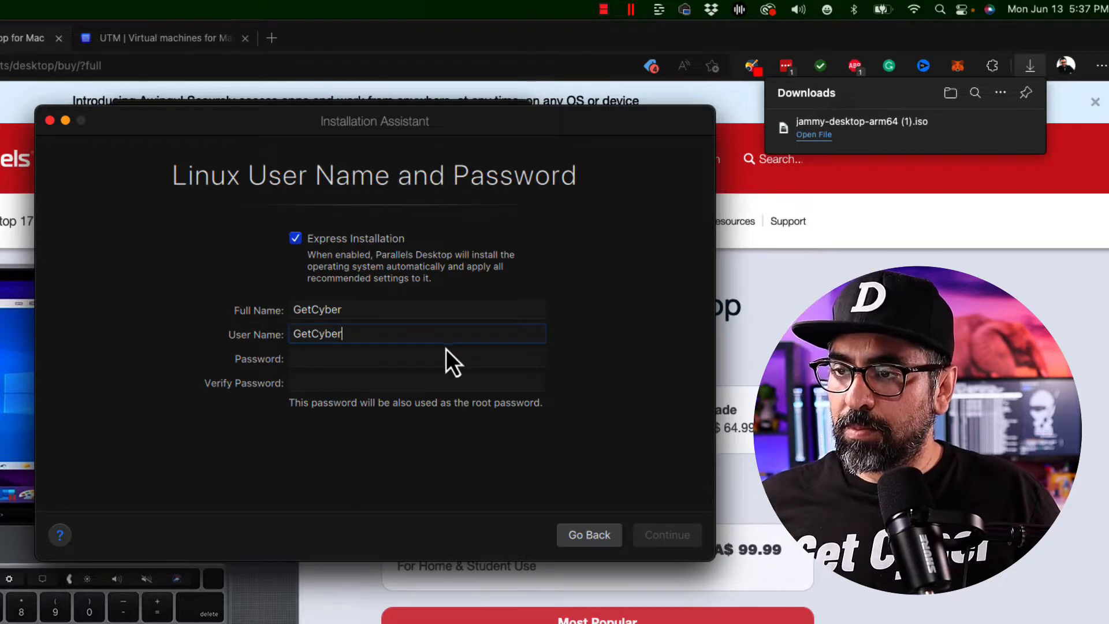
type("password")
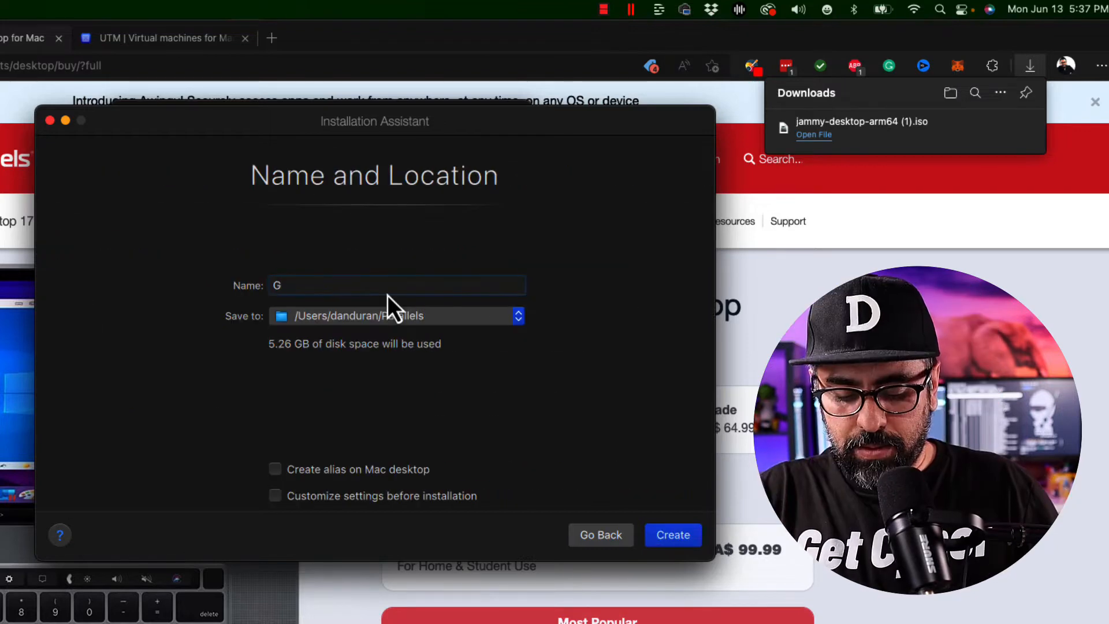
type("etCyber Ubuntu")
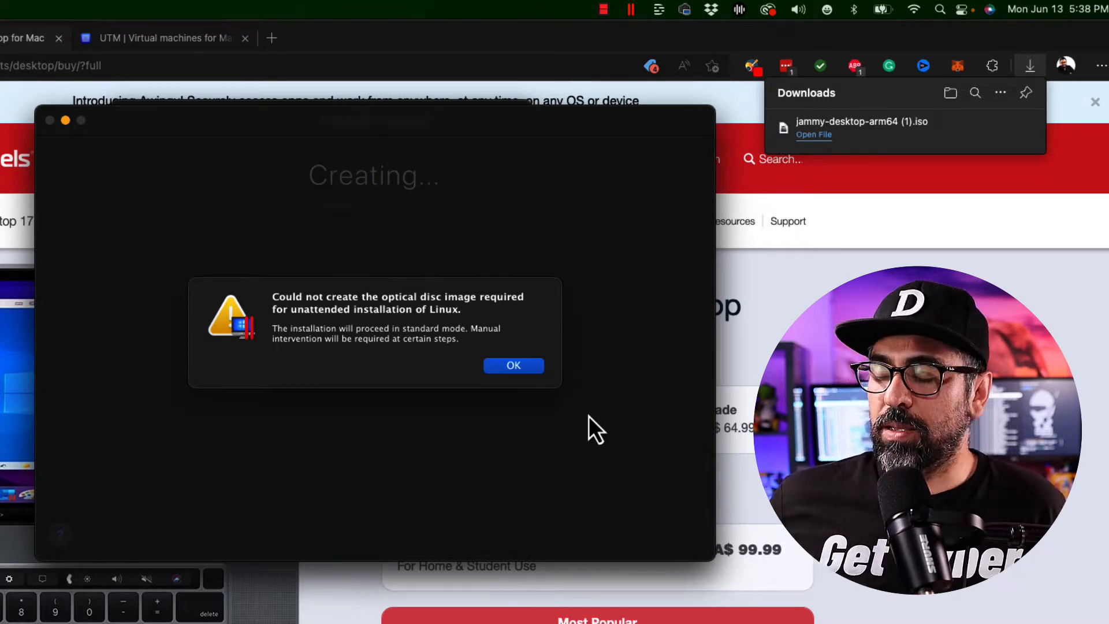
Dismiss the unattended-install warning and wait for the VM to reach the Ubuntu 22.04 desktop
left_click(513, 365)
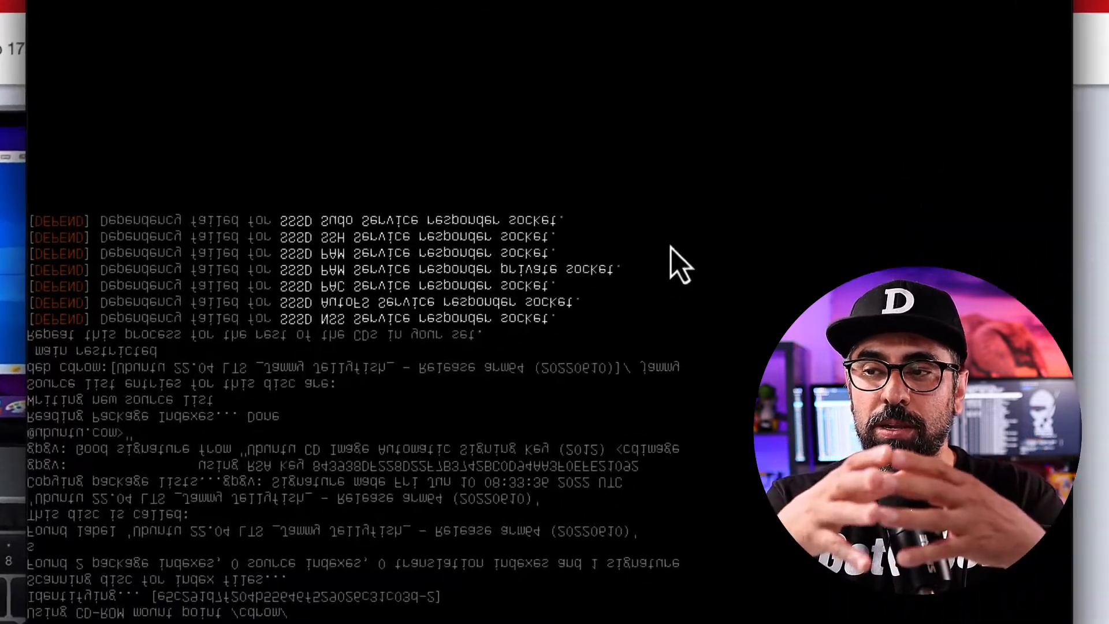
scroll("down", 3)
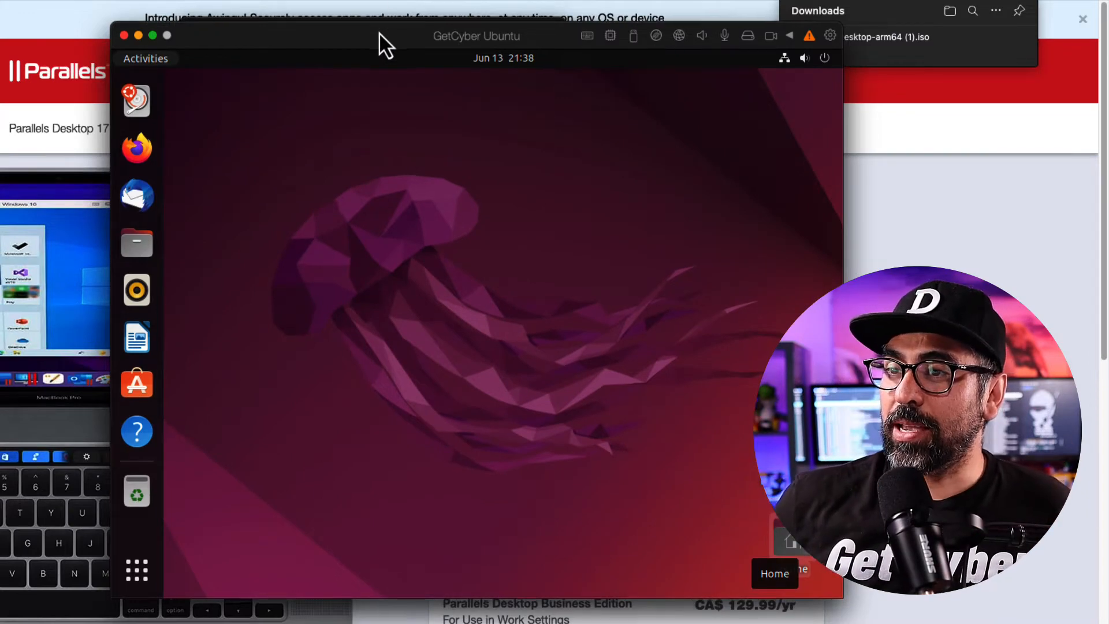
Make the GetCyber Ubuntu VM window full screen
left_click(152, 36)
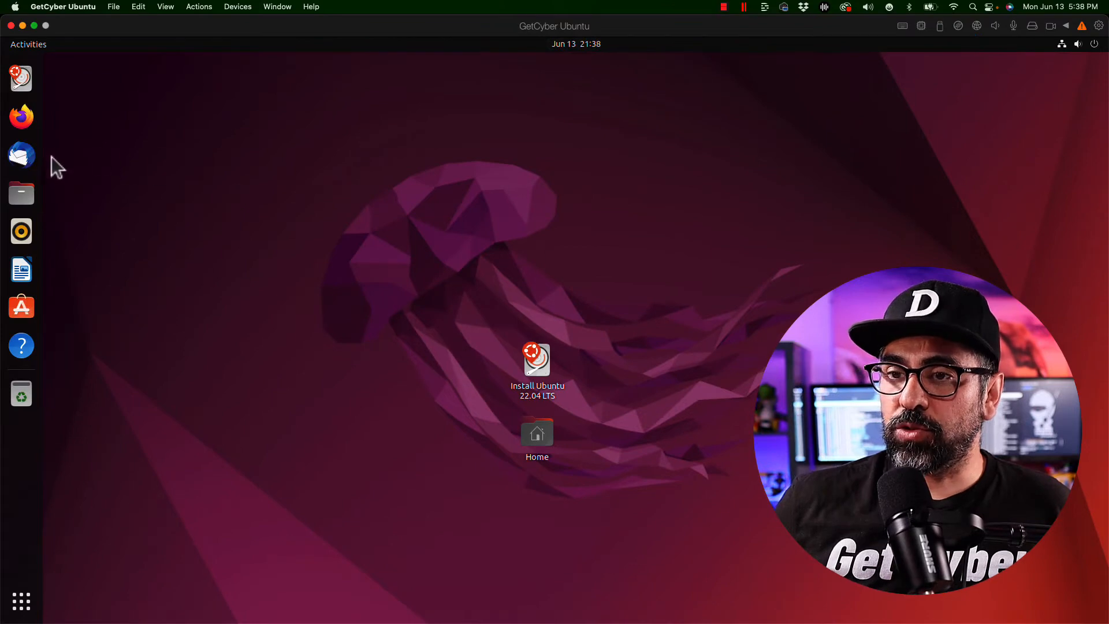
mouse_move(288, 476)
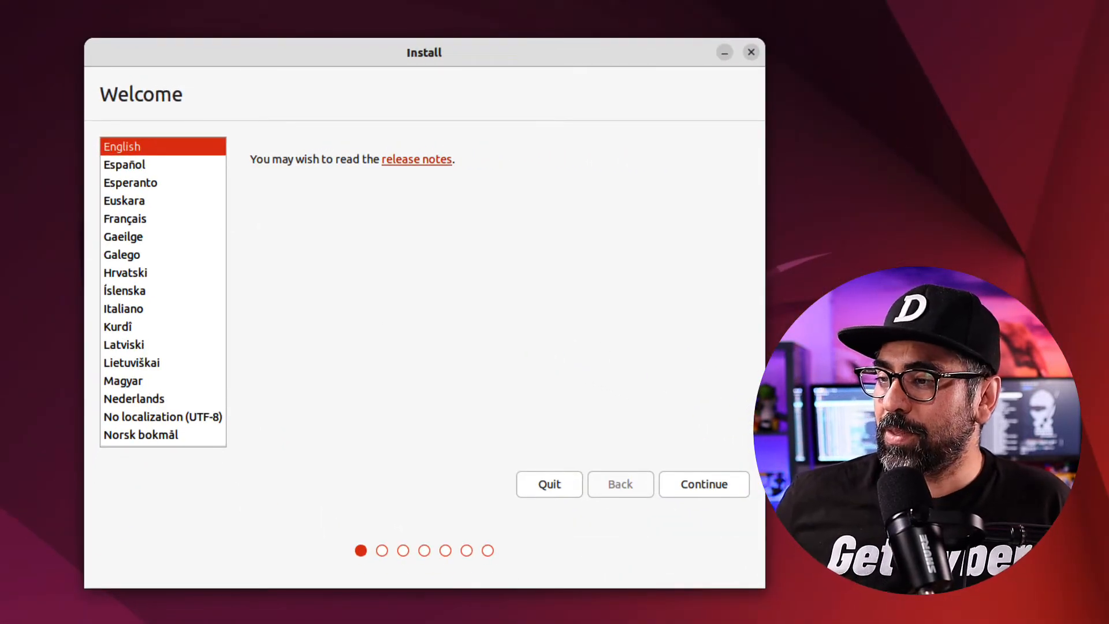
Choose English, US keyboard, third-party software, erase disk and Toronto in the installer
left_click(703, 484)
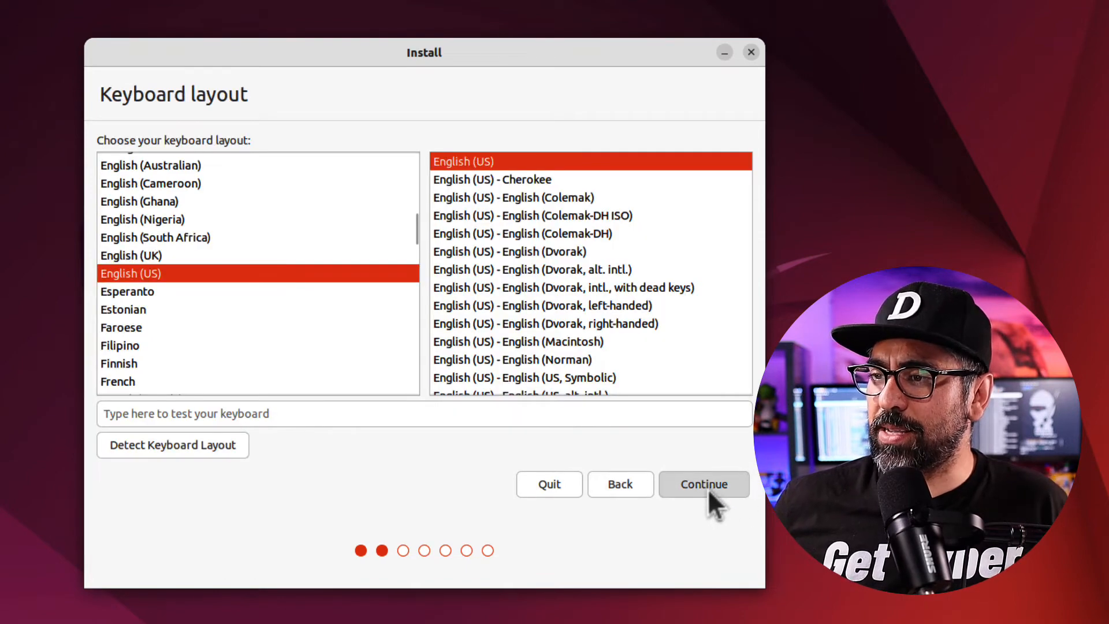
left_click(703, 483)
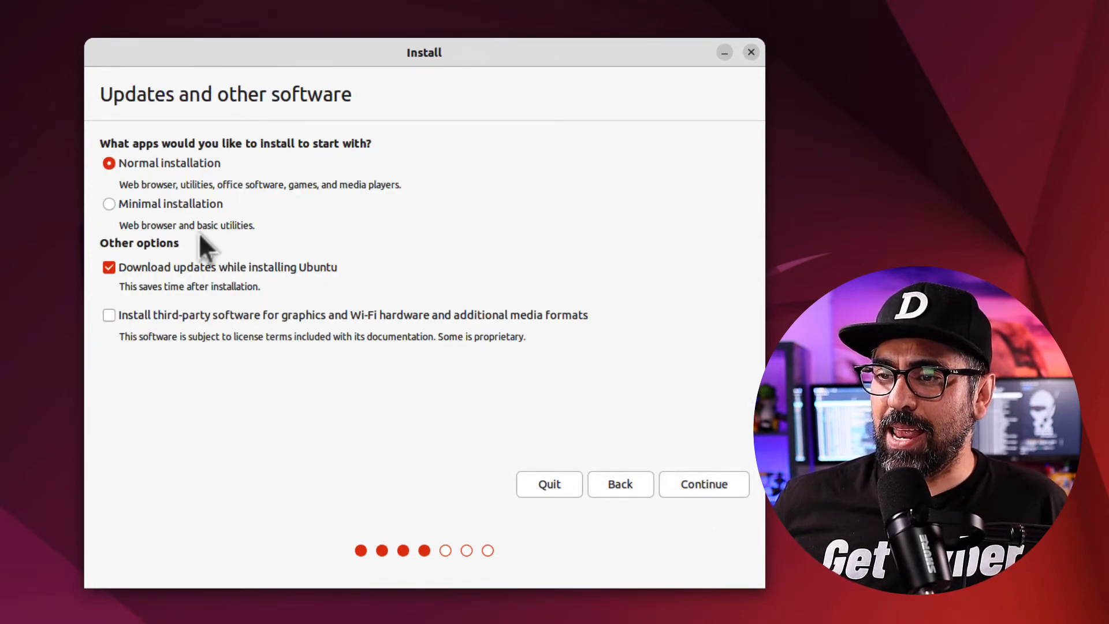
left_click(109, 315)
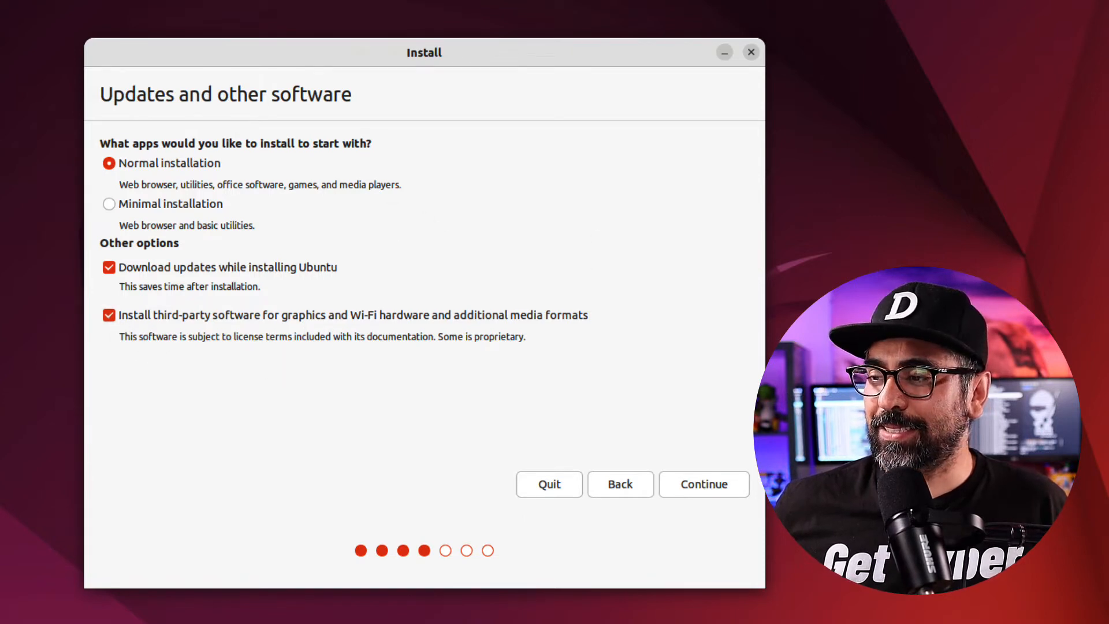
left_click(702, 484)
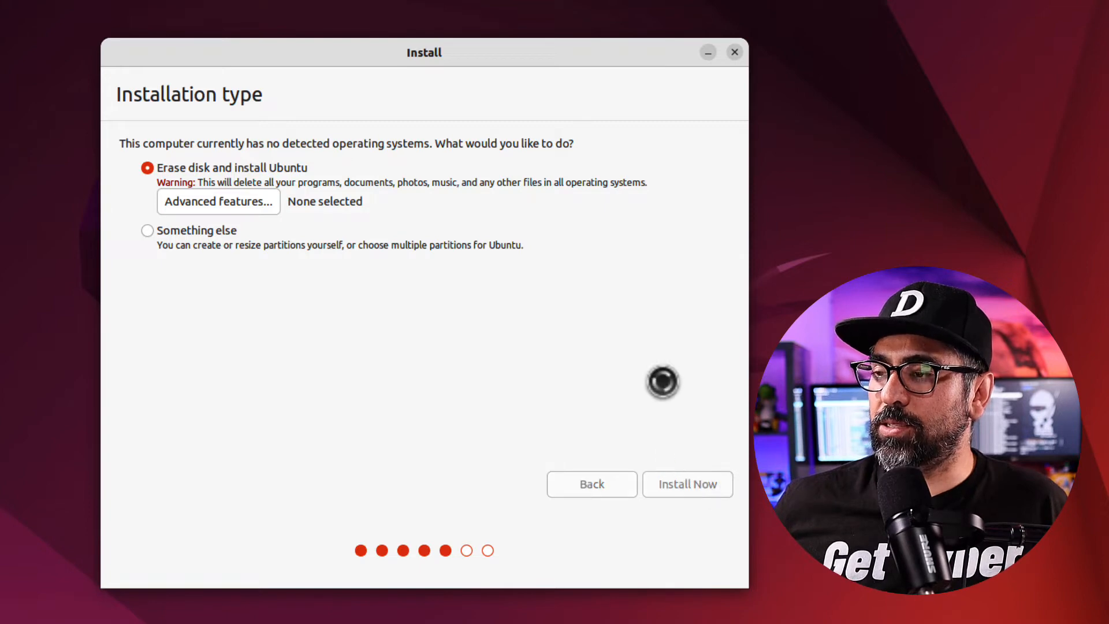
left_click(686, 484)
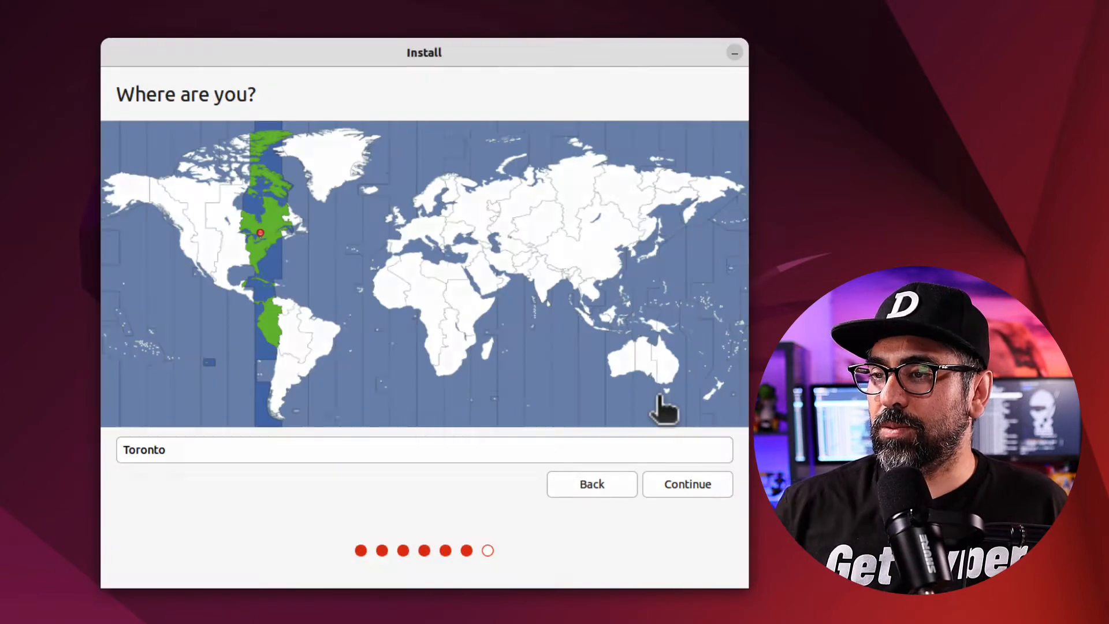
mouse_move(687, 484)
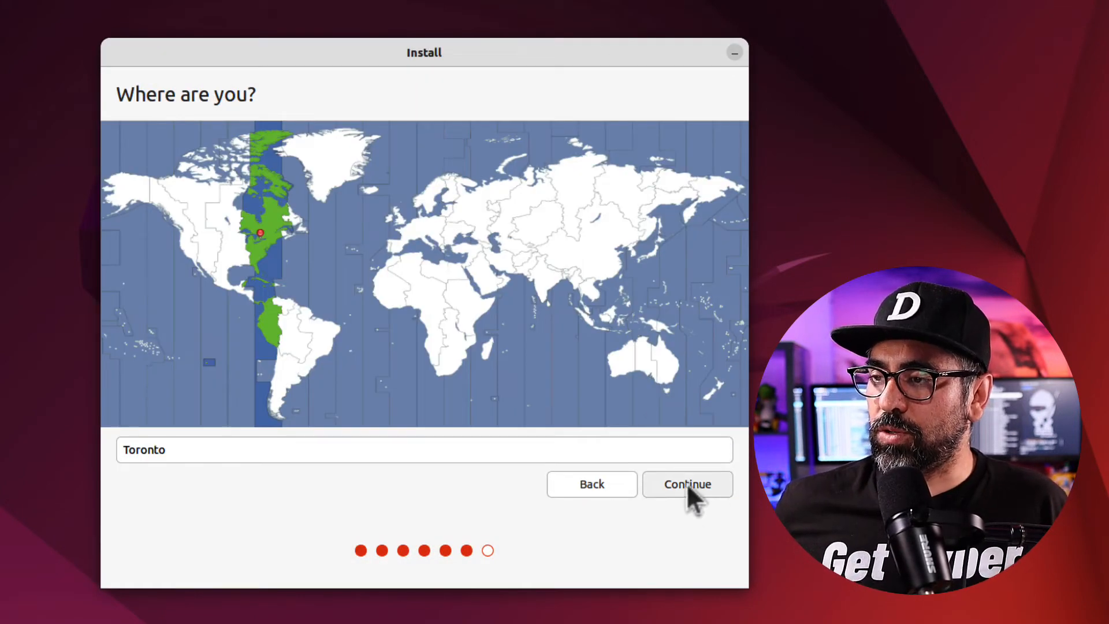
left_click(686, 484)
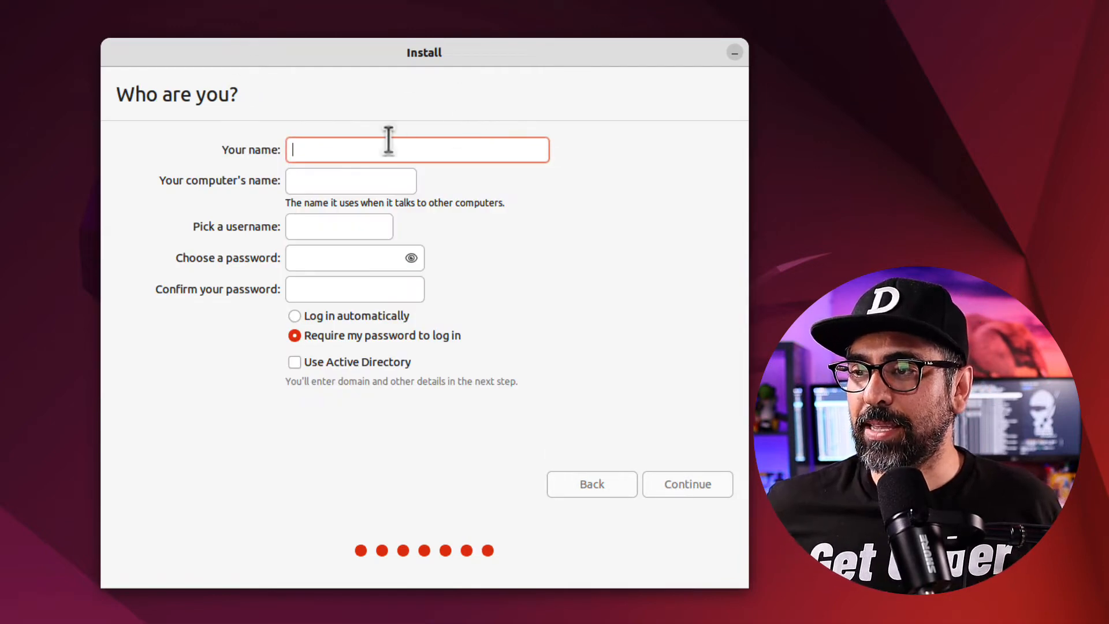
Enter GetCyber1 as the name, confirm the password, and submit to start installing
type("GetCyber1")
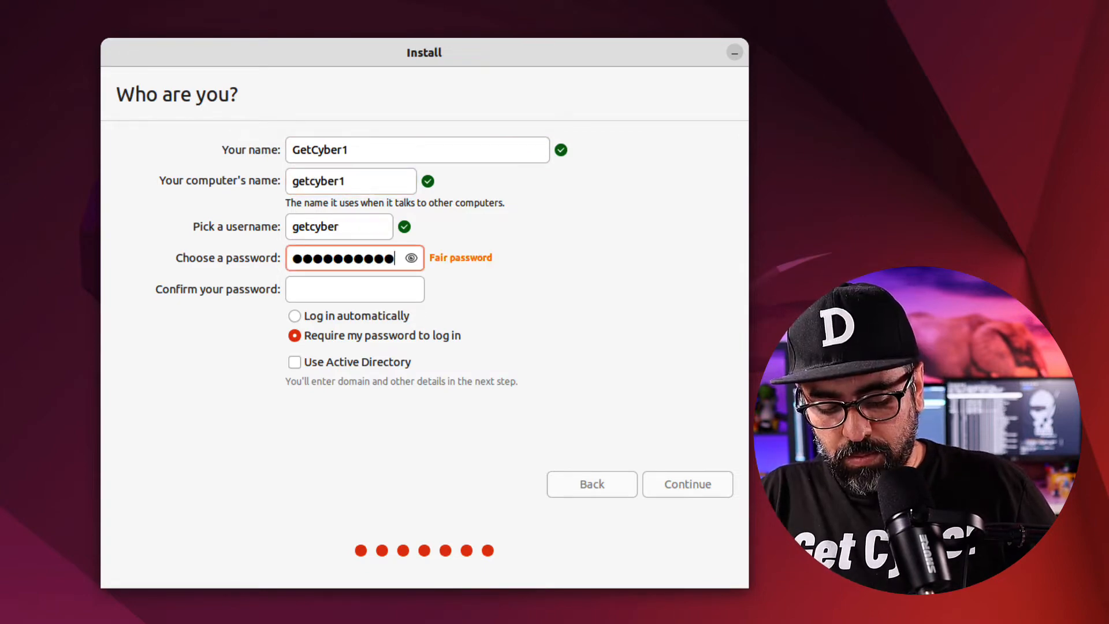
left_click(354, 288)
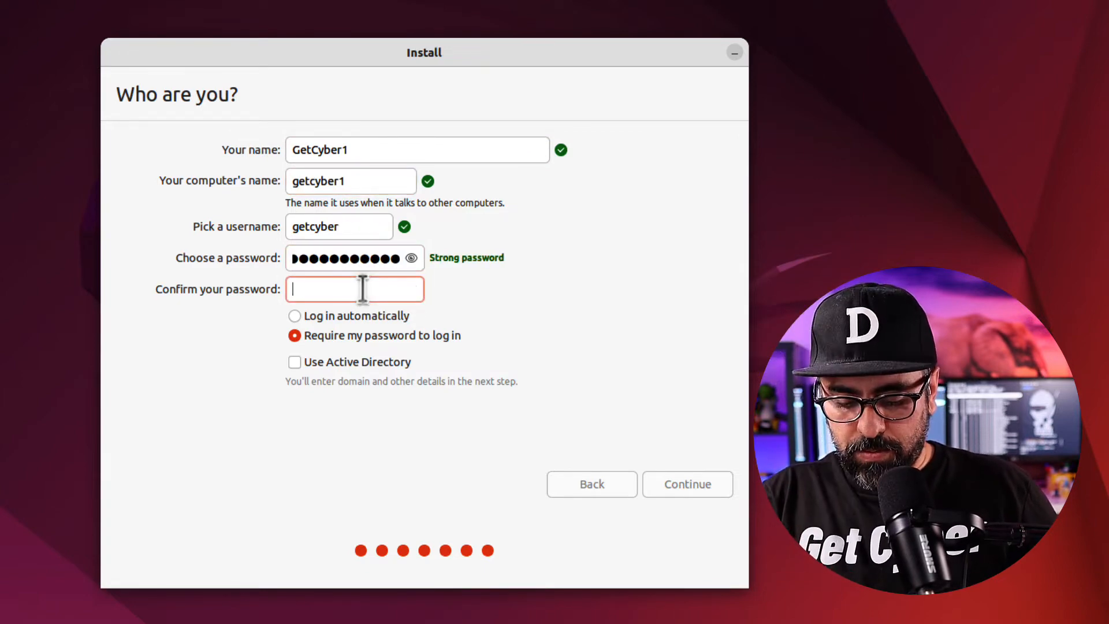
left_click(686, 484)
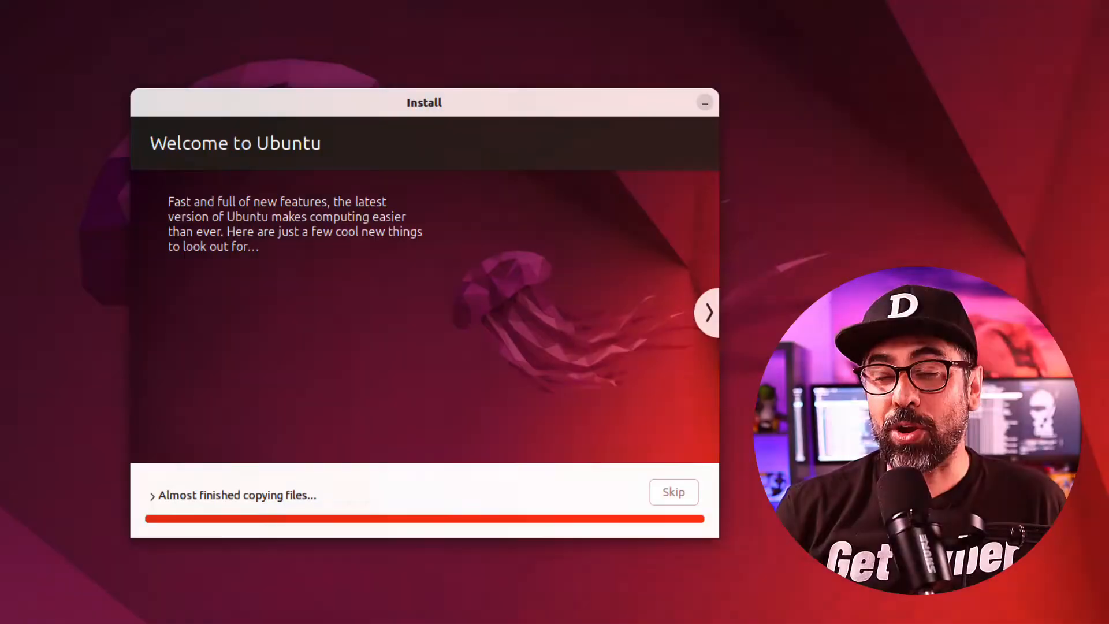
Let the Ubuntu installation finish copying, then restart the VM to the GetCyber1 login screen
left_click(708, 312)
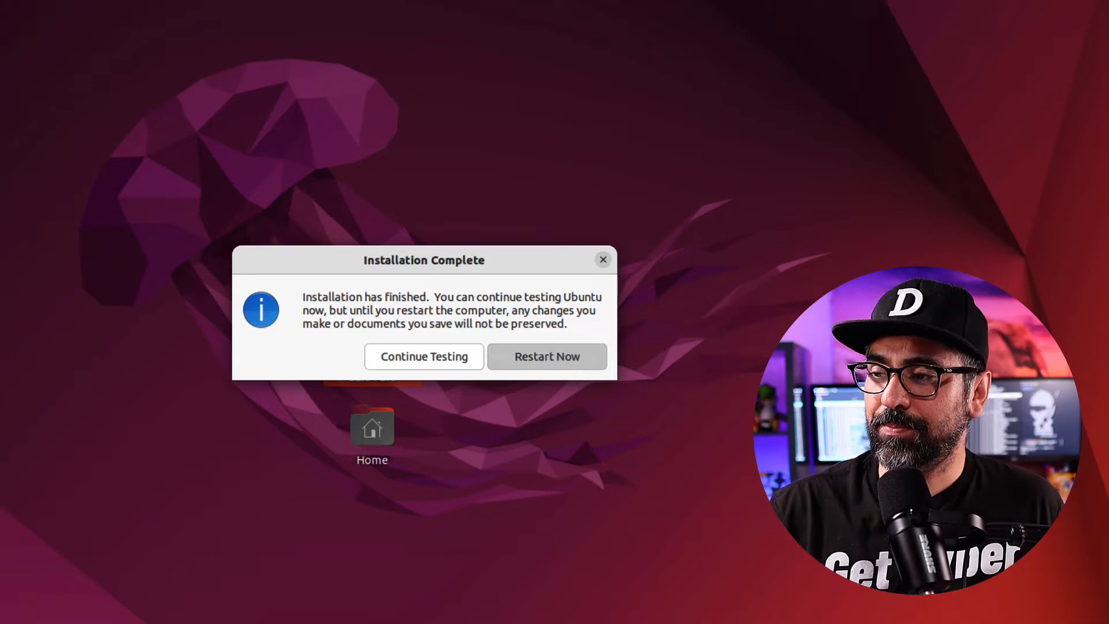
left_click(547, 355)
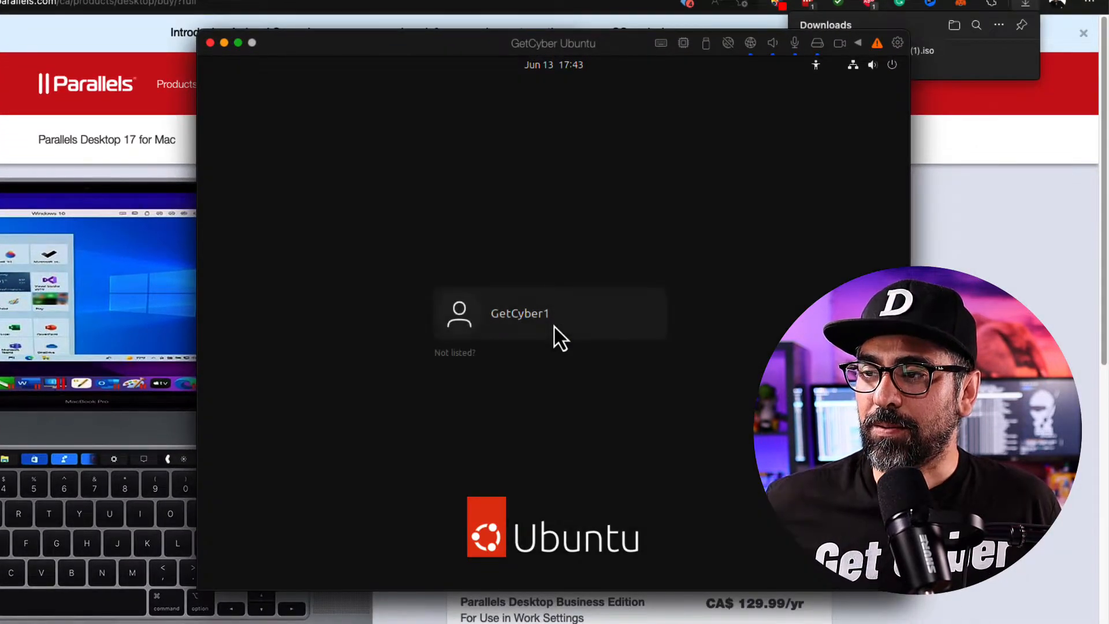
Log in to the Ubuntu VM as GetCyber1 with the account password
left_click(520, 313)
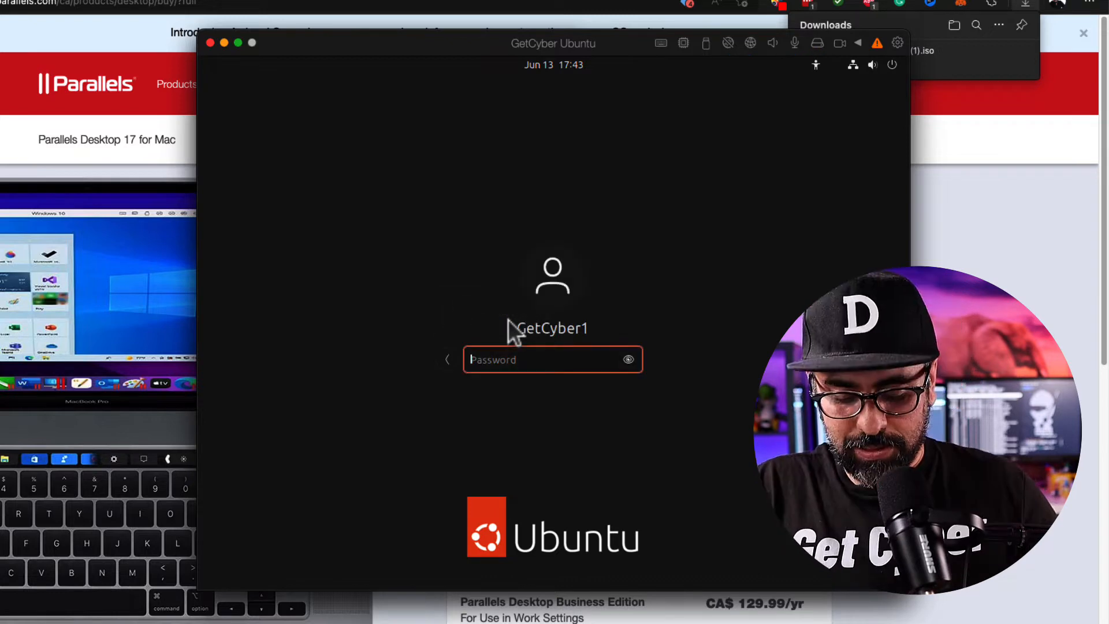
type("password")
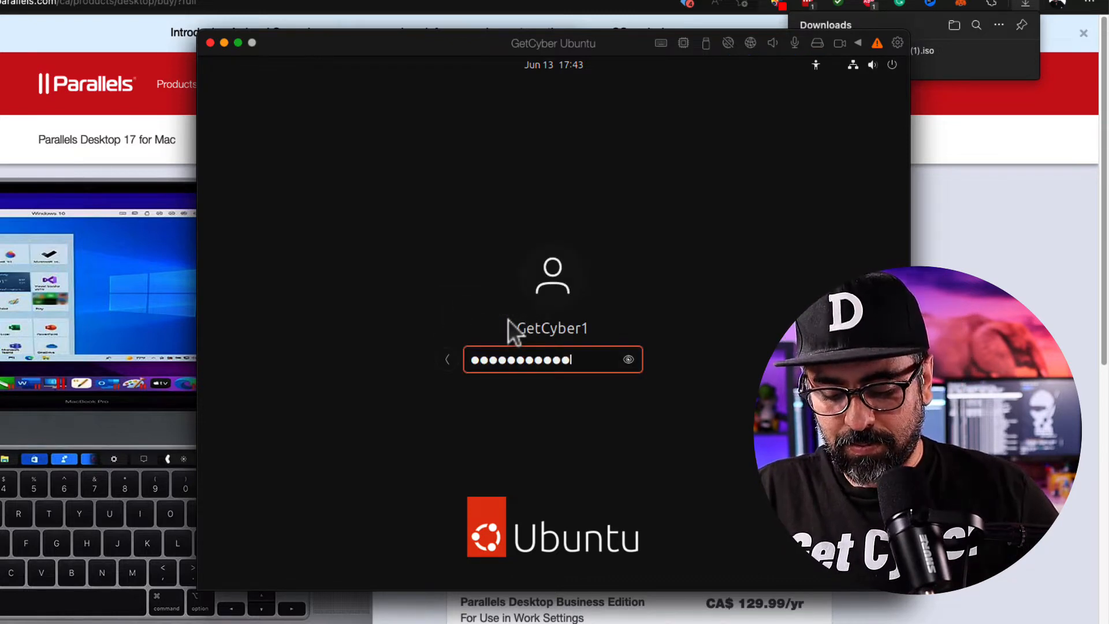
key("Return")
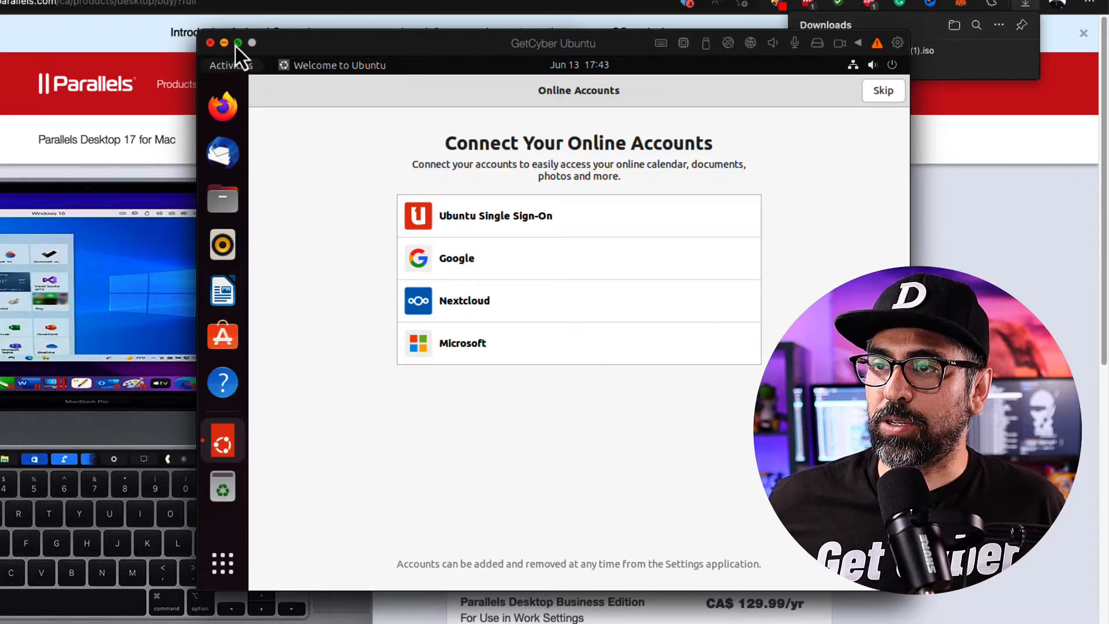
Put the VM in full screen, skip online accounts, and keep sending system info
left_click(238, 42)
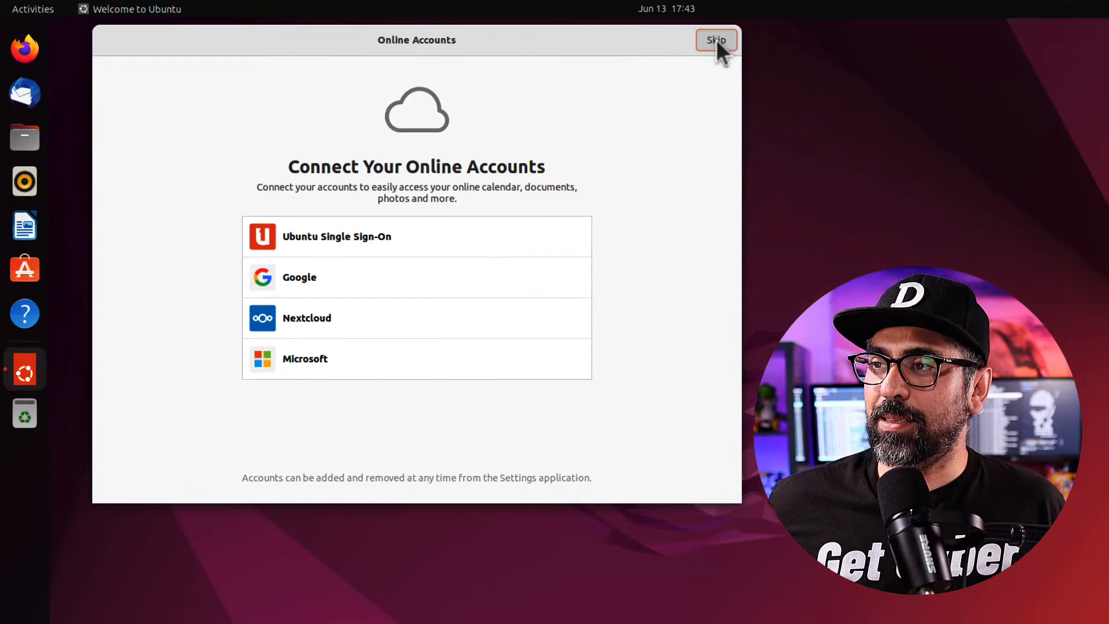
left_click(715, 40)
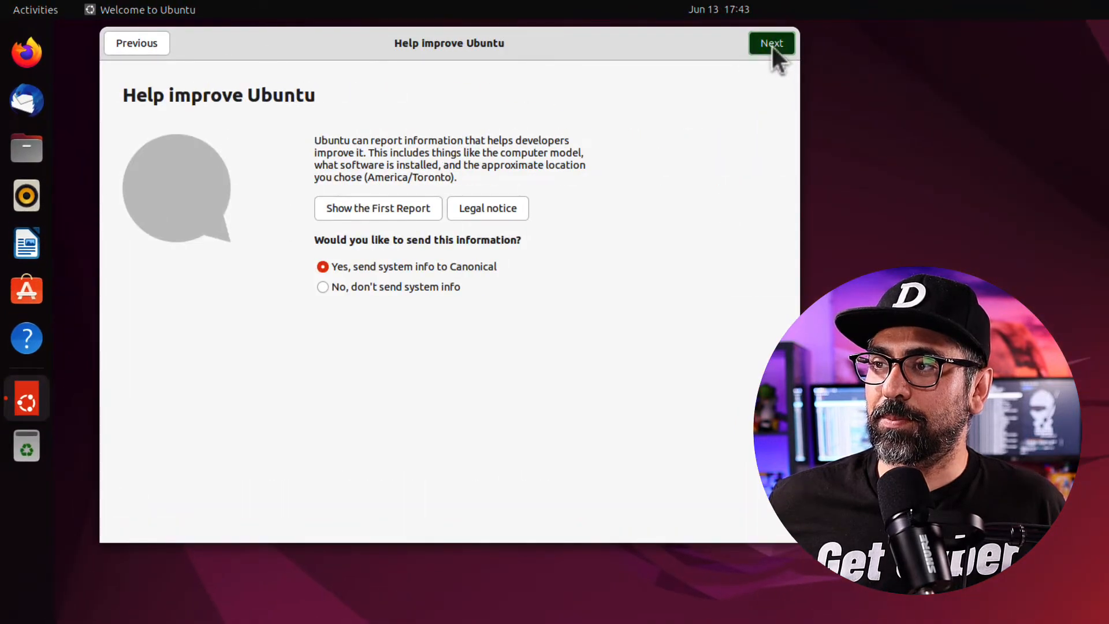
left_click(770, 43)
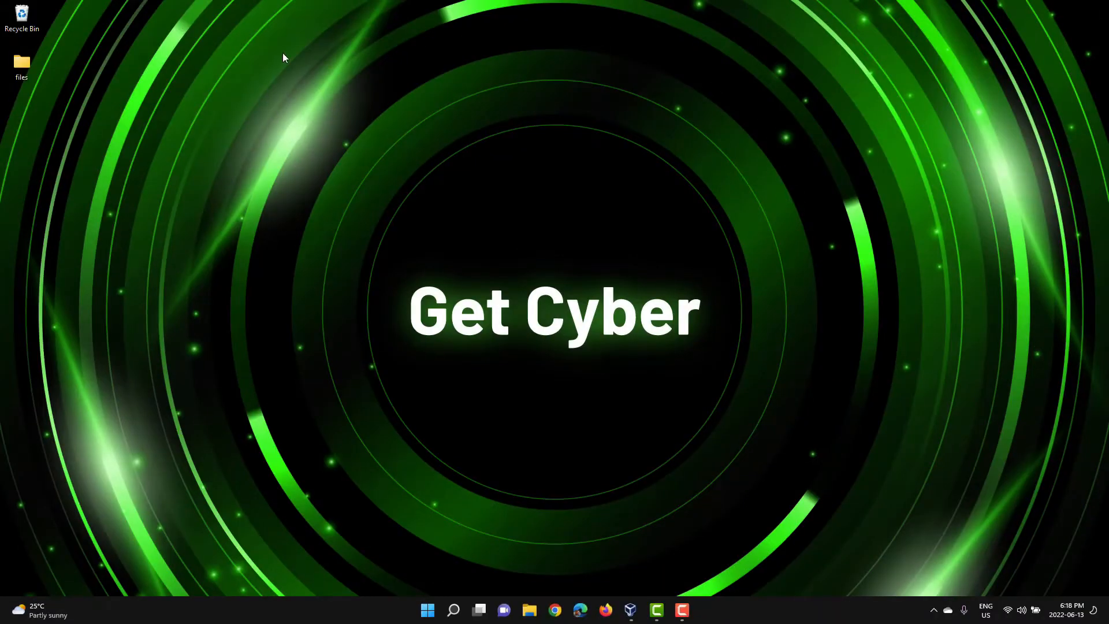
mouse_move(321, 111)
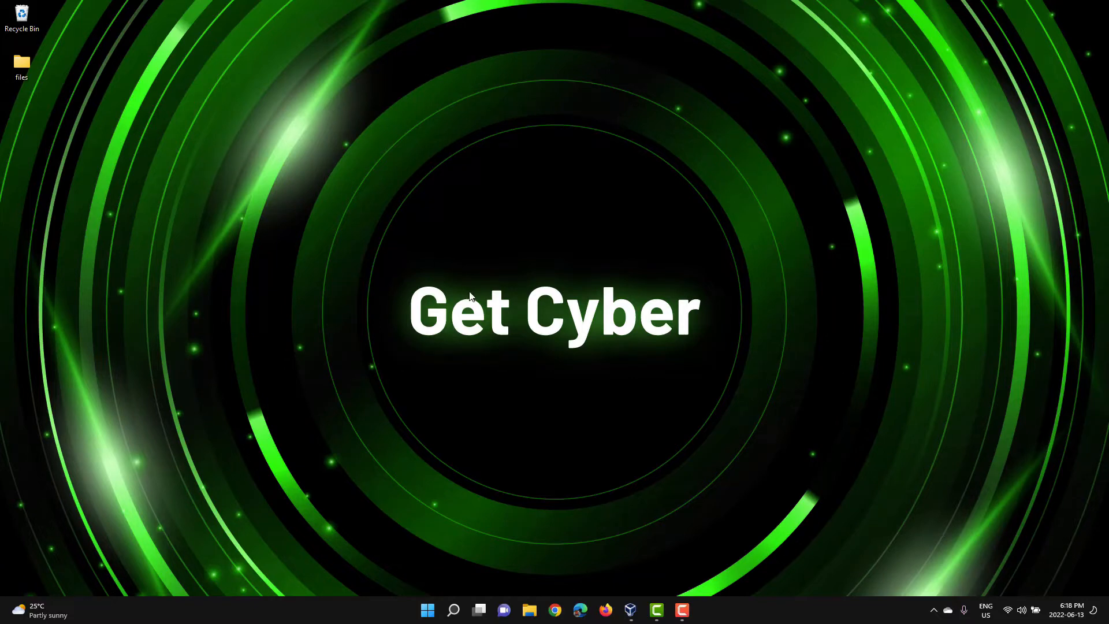
Search Chrome for 'ubuntu desktop' and start the Ubuntu 22.04 LTS download from its Download page
left_click(553, 609)
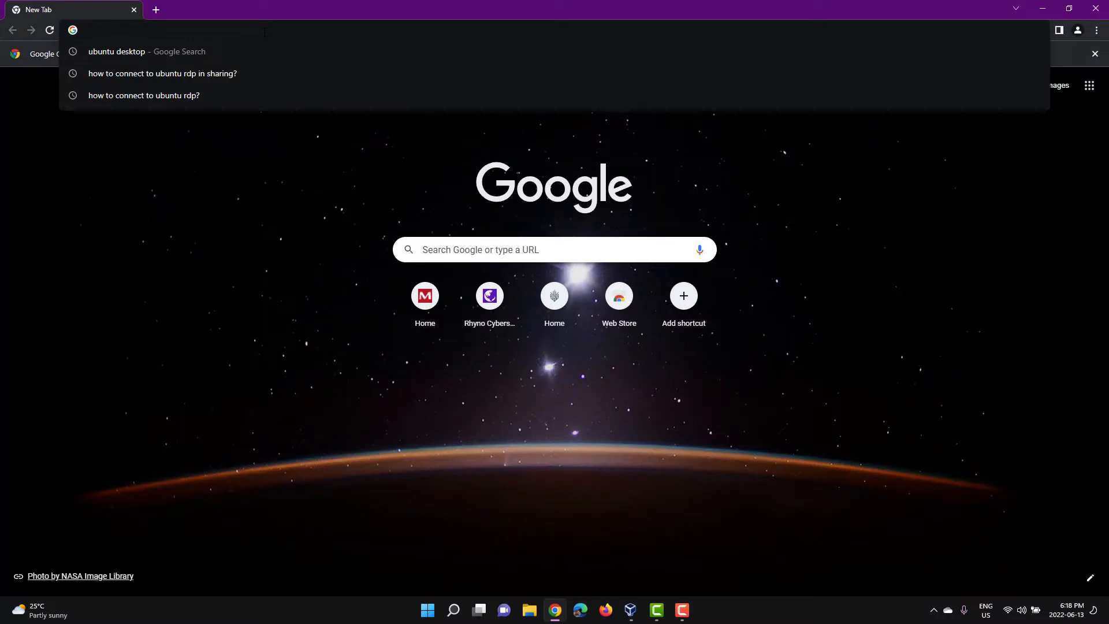
type("unun")
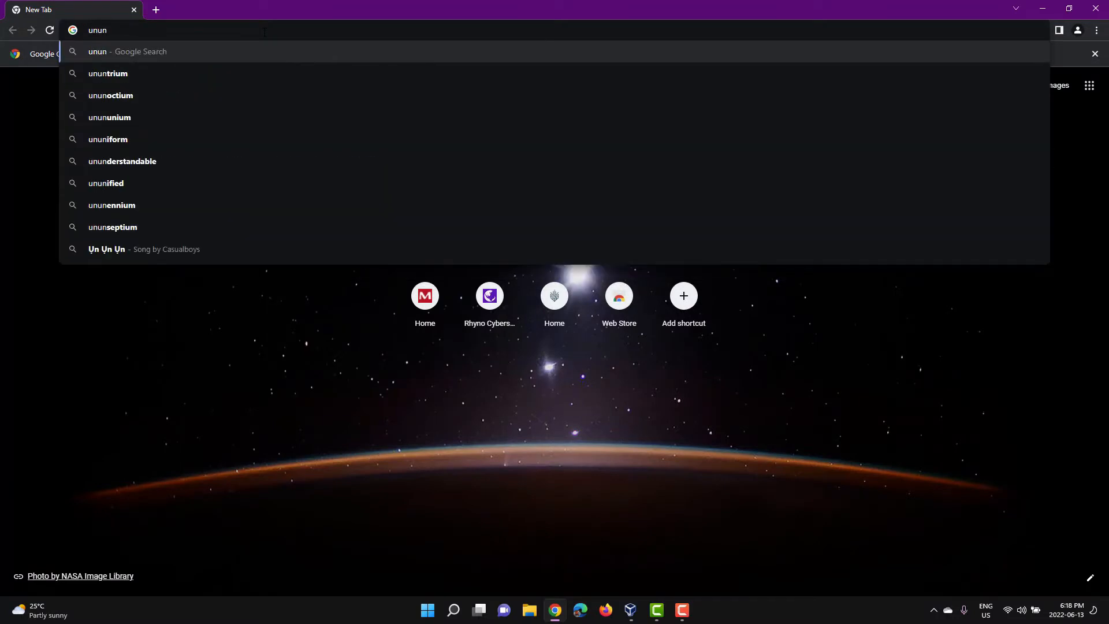
type("ubuntu desktop")
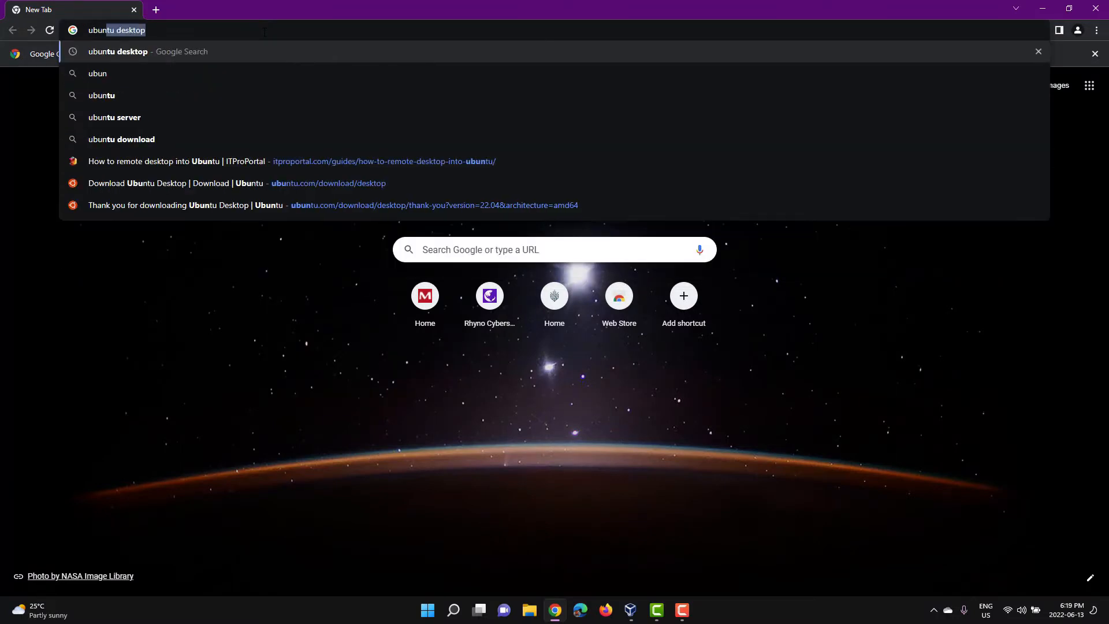
key("Return")
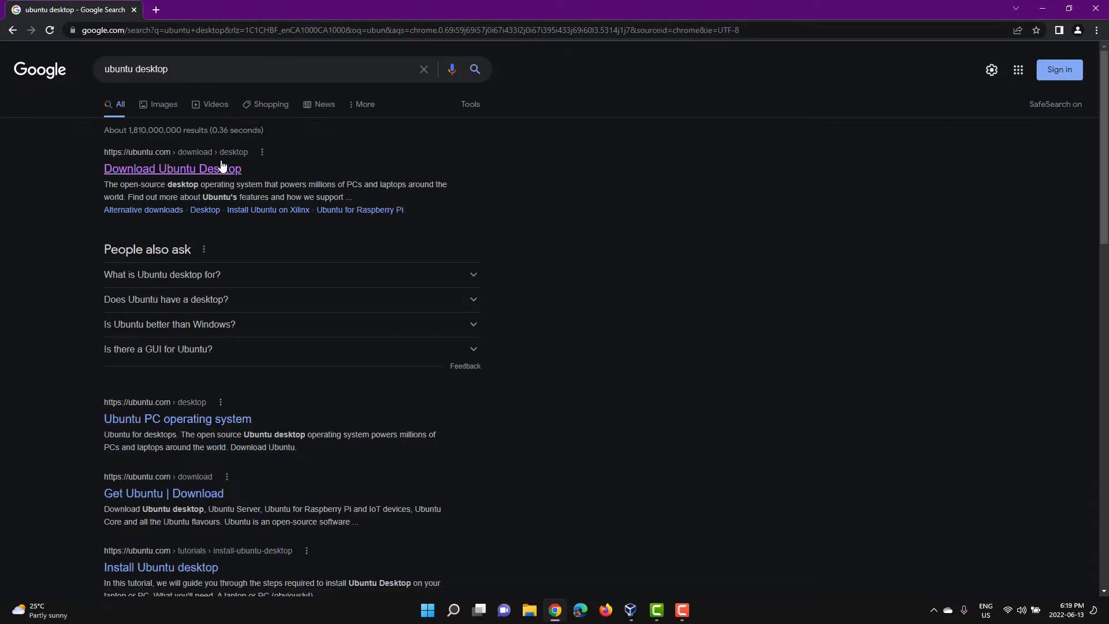
left_click(172, 168)
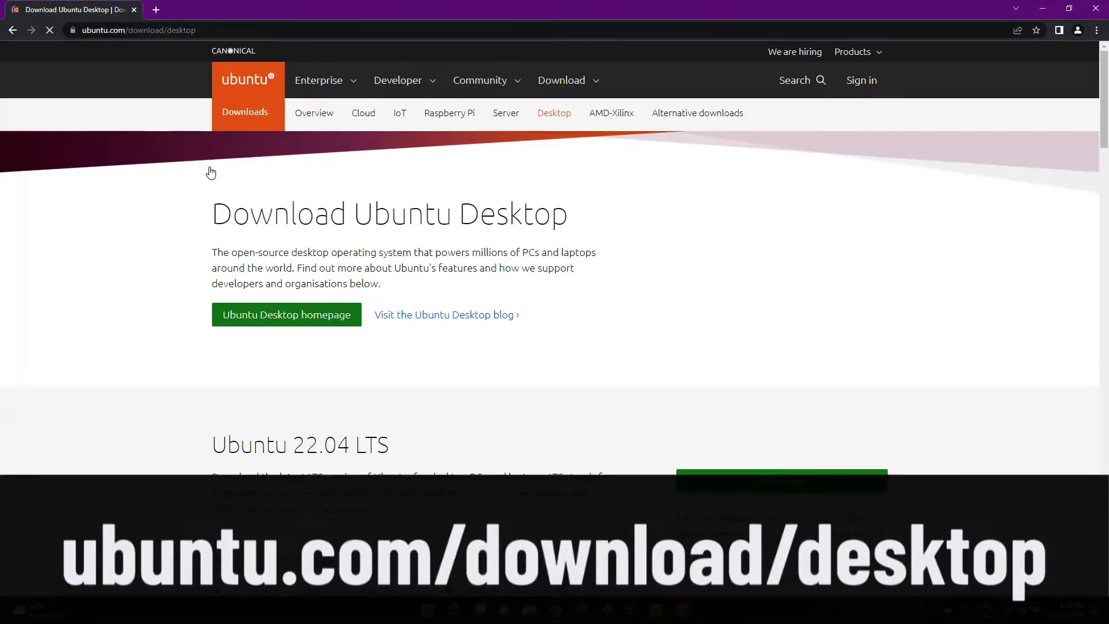
scroll("down", 3)
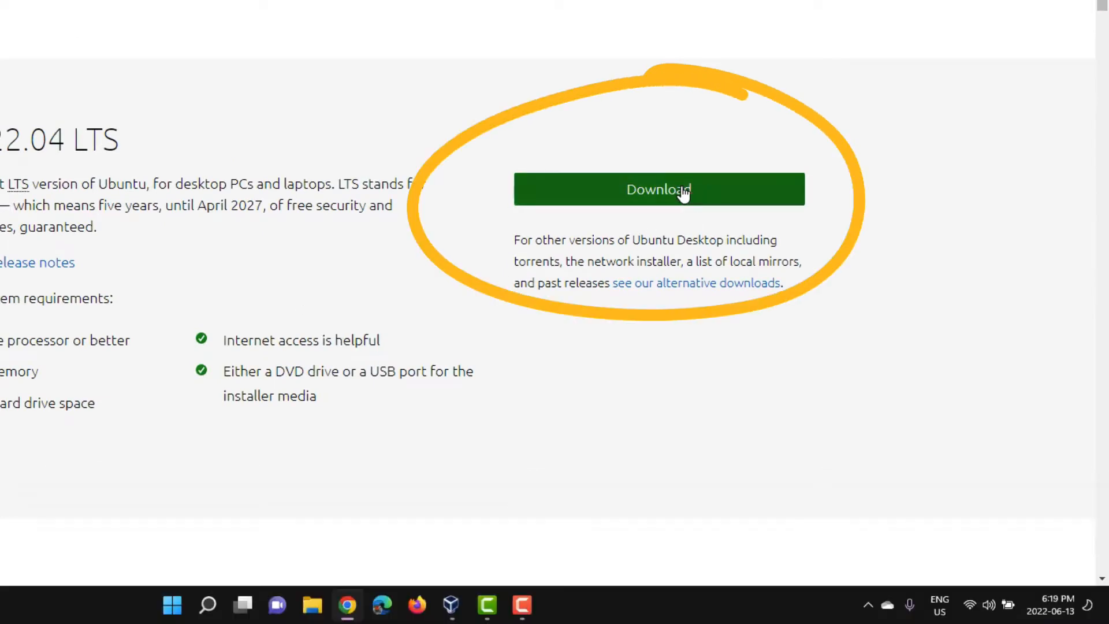
left_click(658, 189)
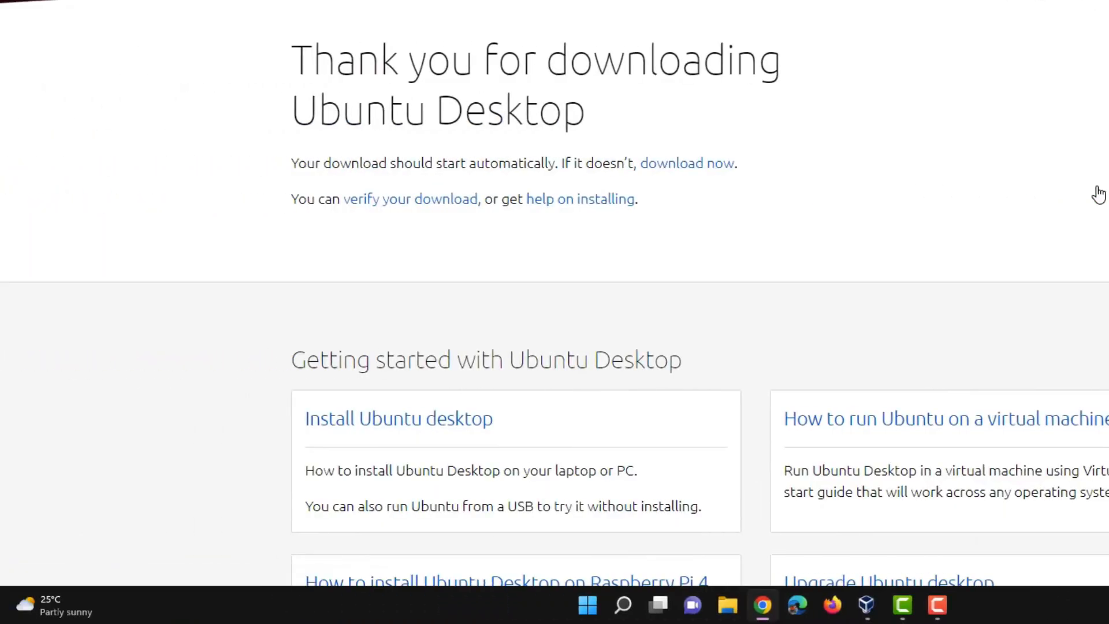